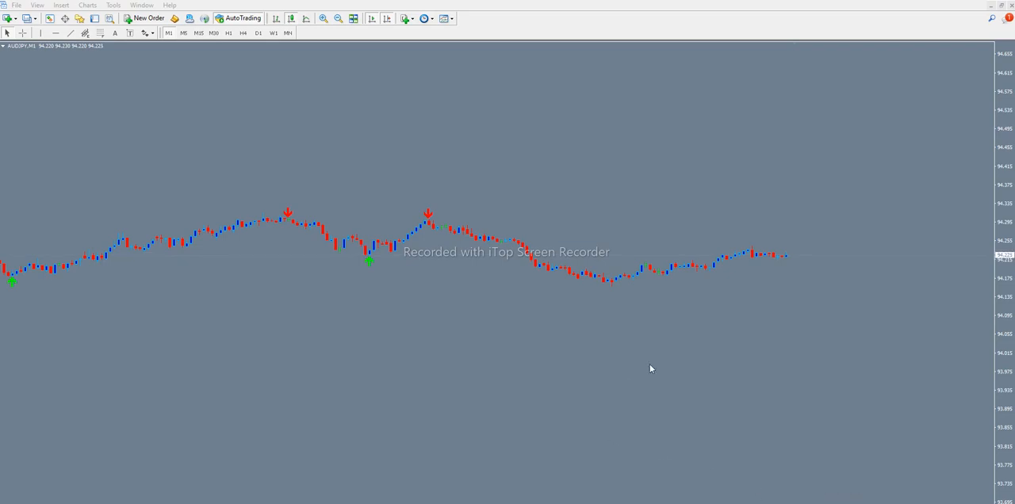
mouse_move(343, 286)
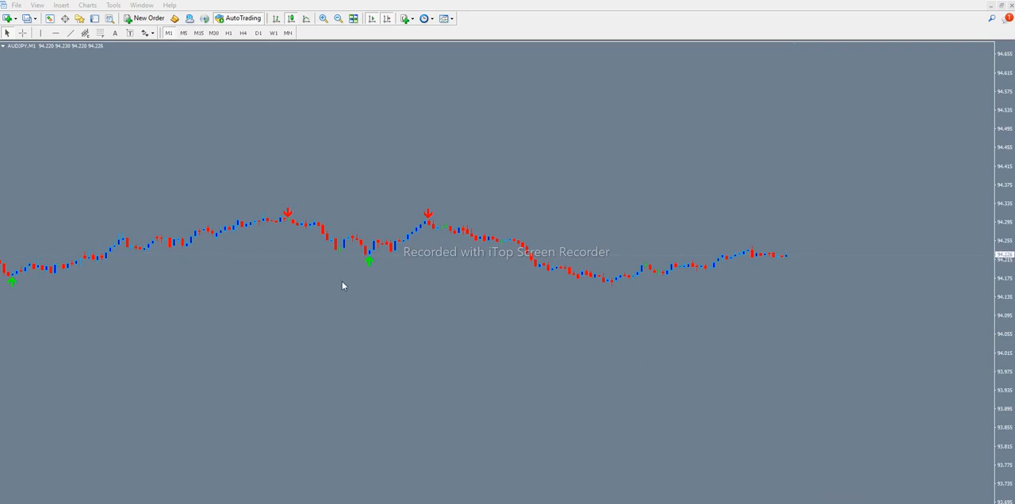
mouse_move(278, 50)
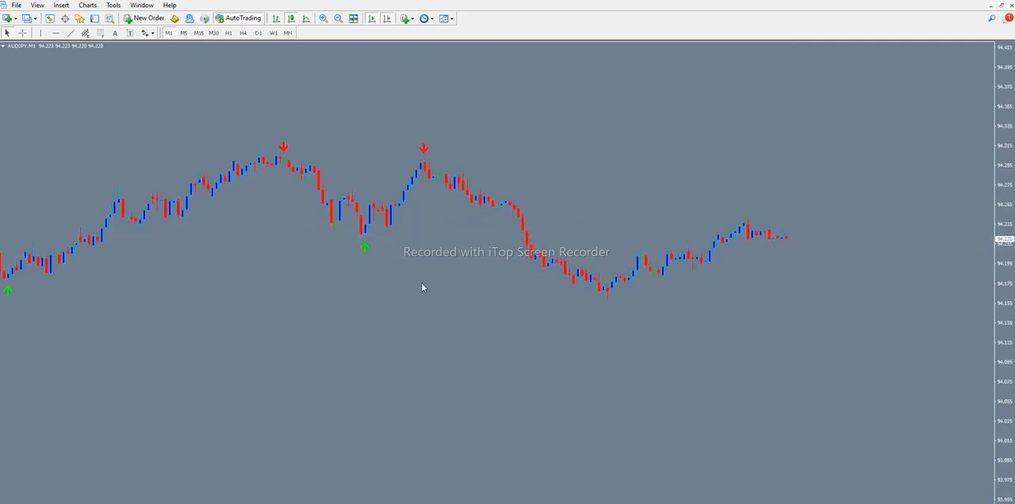
mouse_move(77, 304)
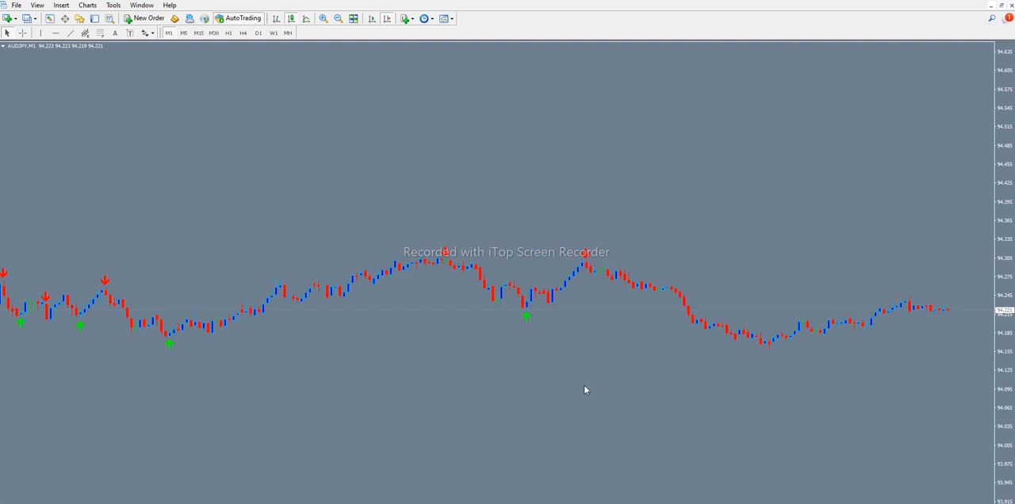
mouse_move(677, 373)
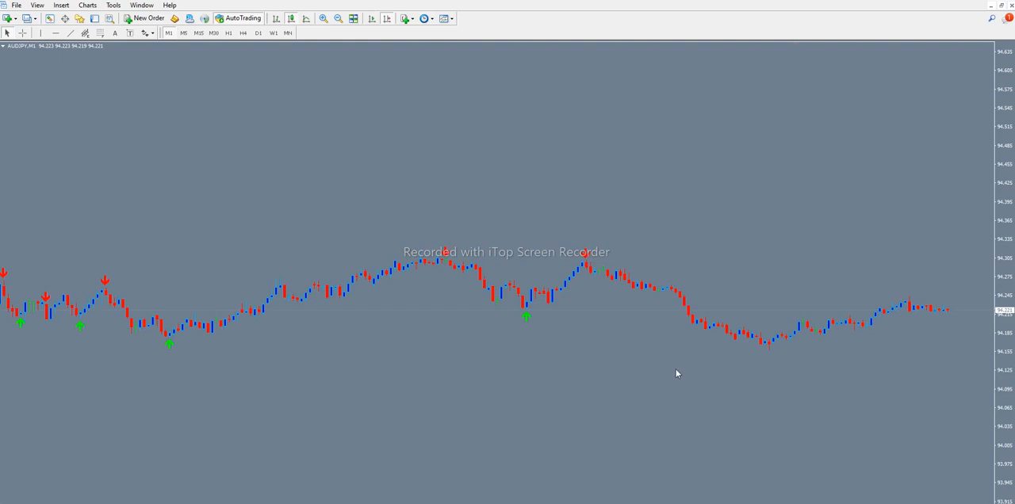
mouse_move(619, 443)
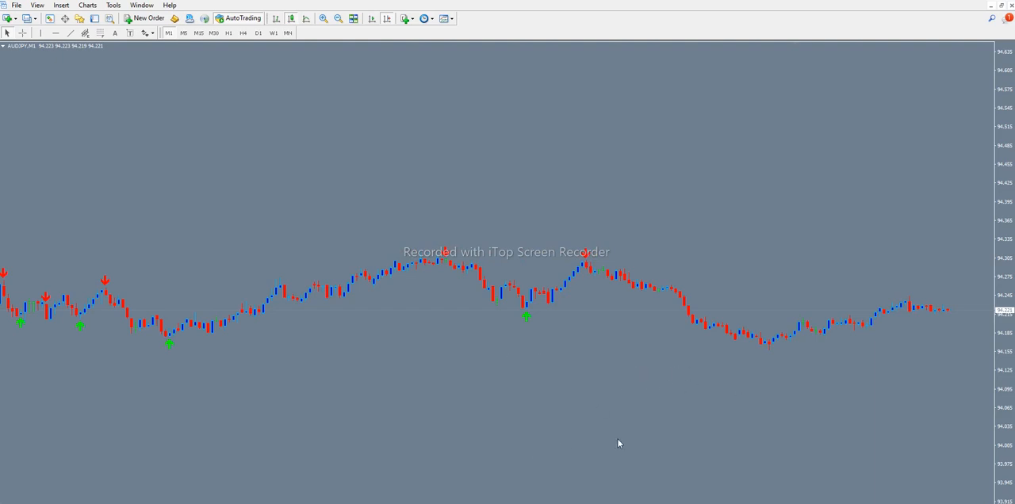
mouse_move(251, 410)
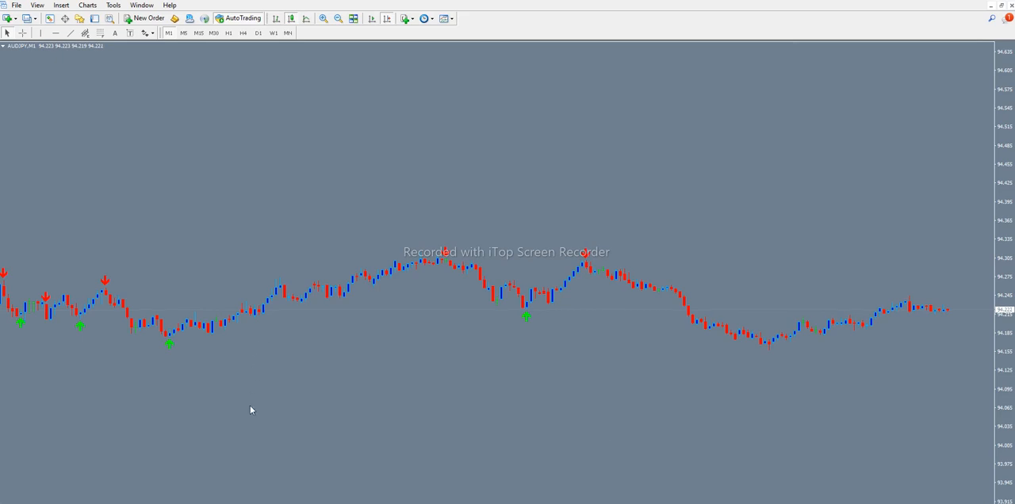
mouse_move(289, 410)
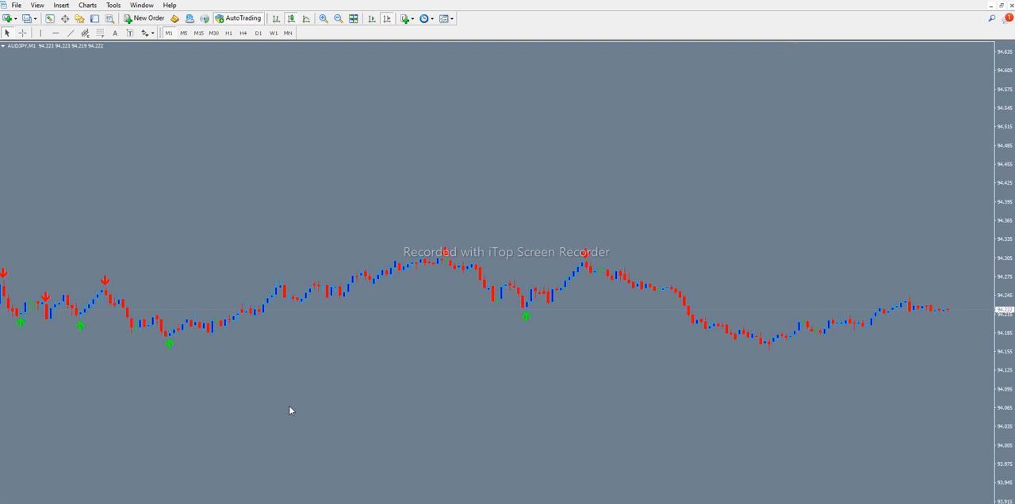
mouse_move(291, 378)
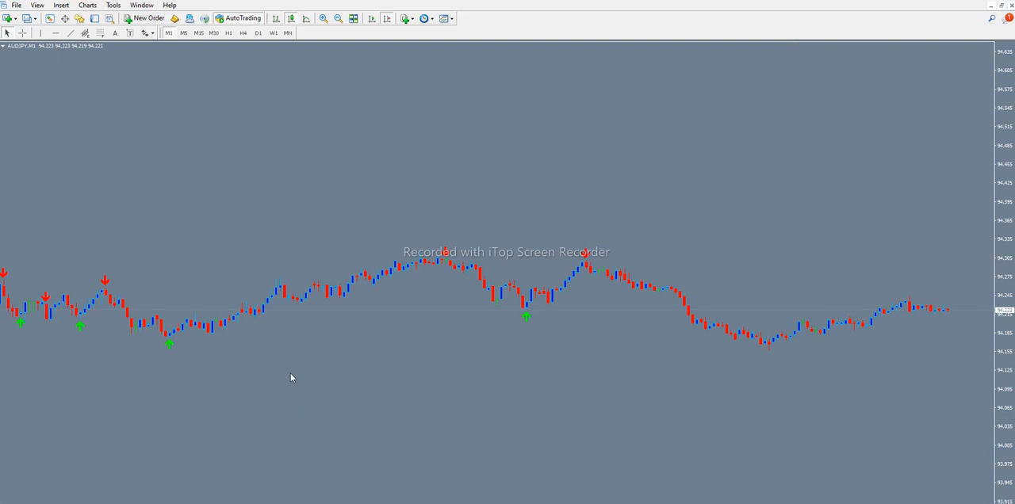
mouse_move(332, 398)
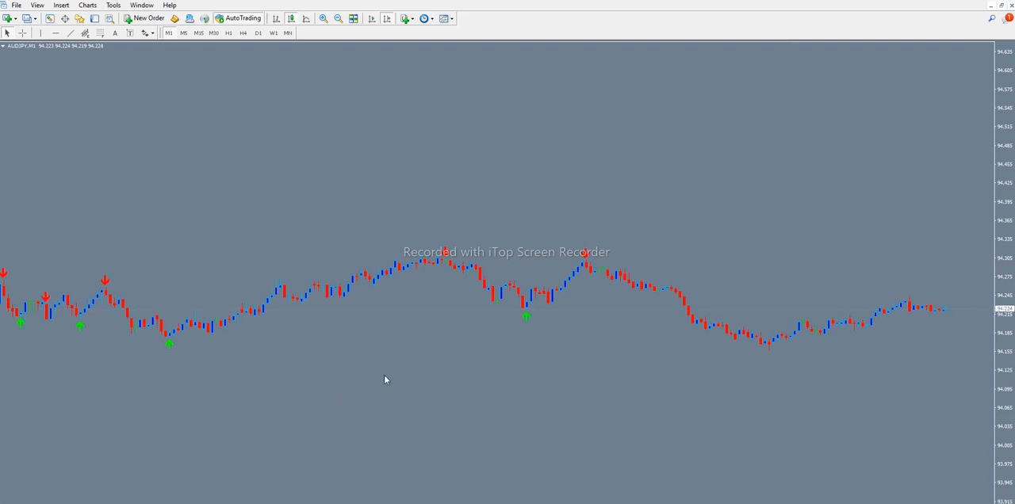
mouse_move(494, 447)
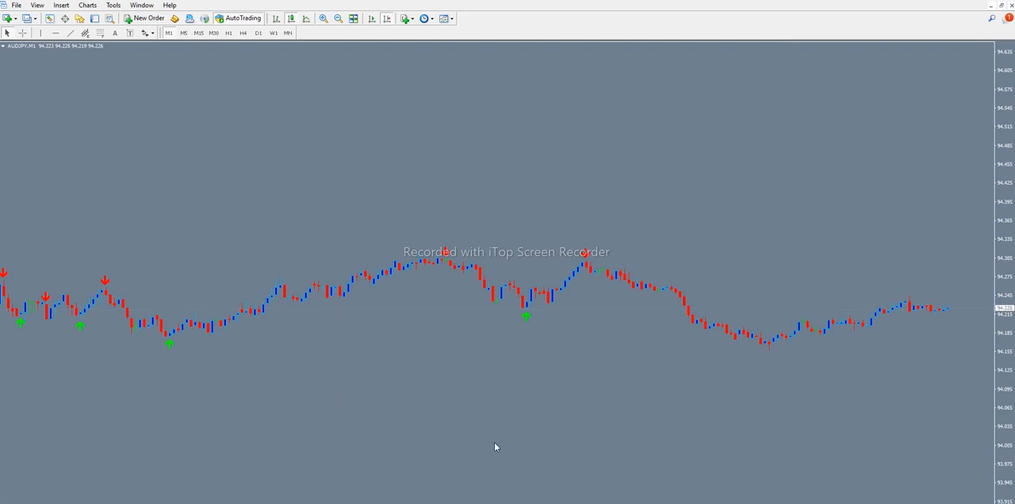
mouse_move(493, 442)
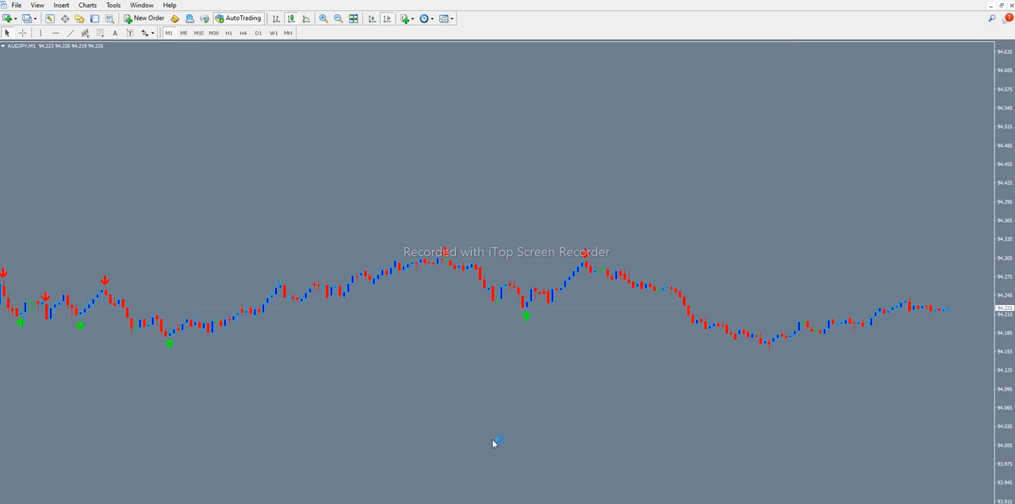
mouse_move(493, 445)
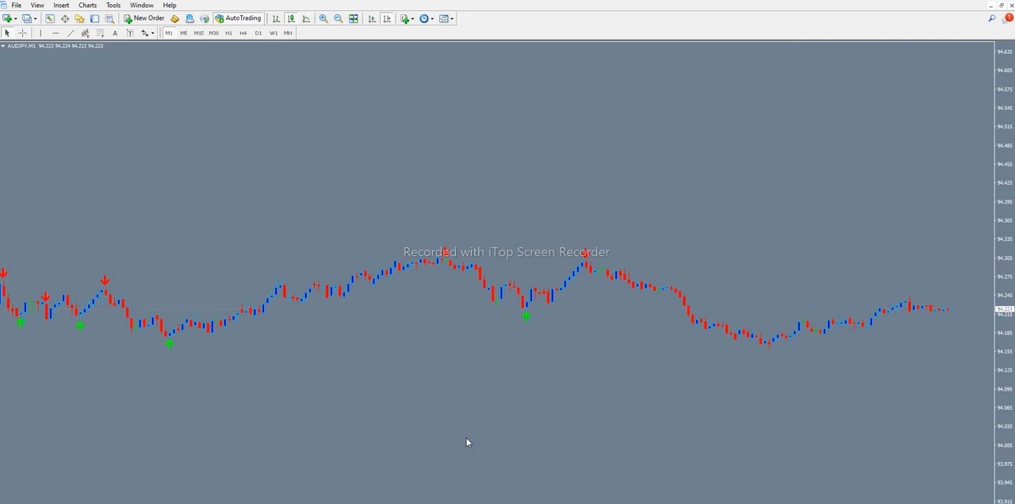
mouse_move(460, 440)
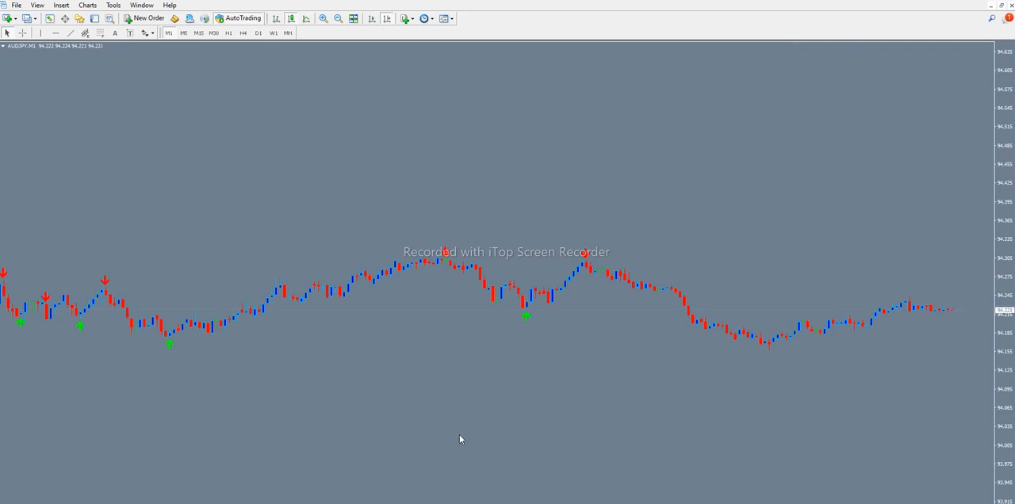
mouse_move(272, 406)
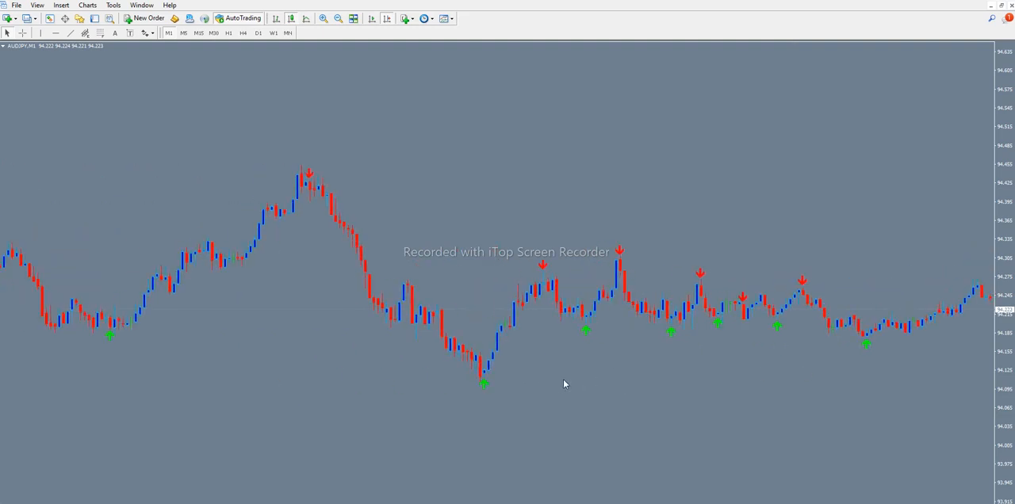
mouse_move(309, 325)
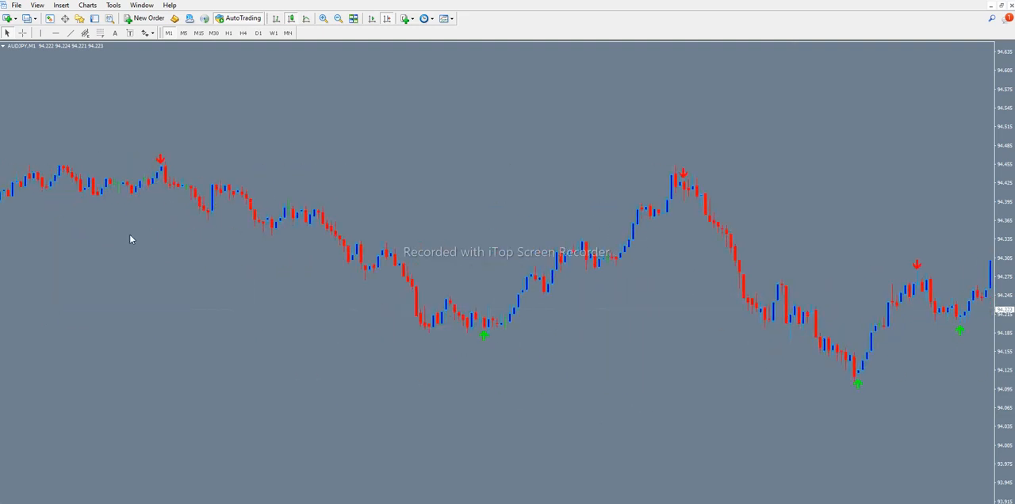
mouse_move(272, 164)
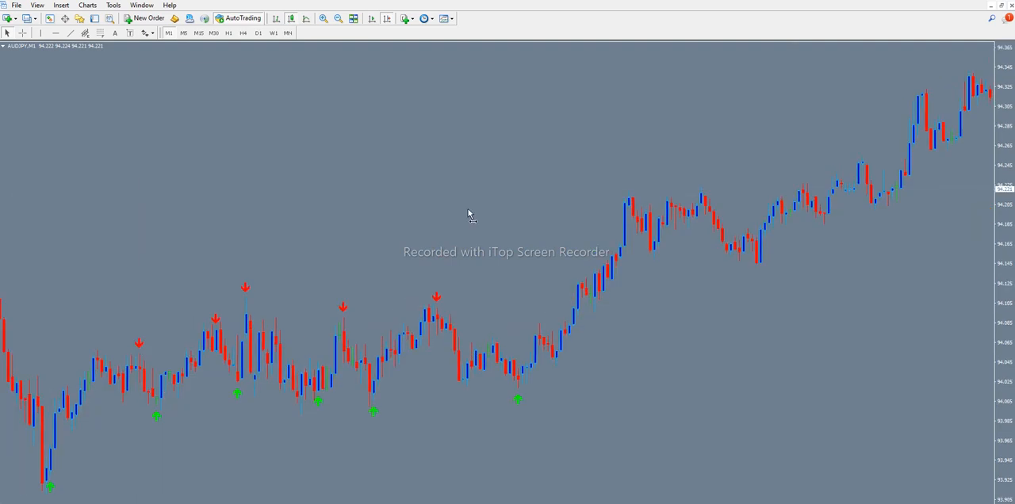
mouse_move(257, 333)
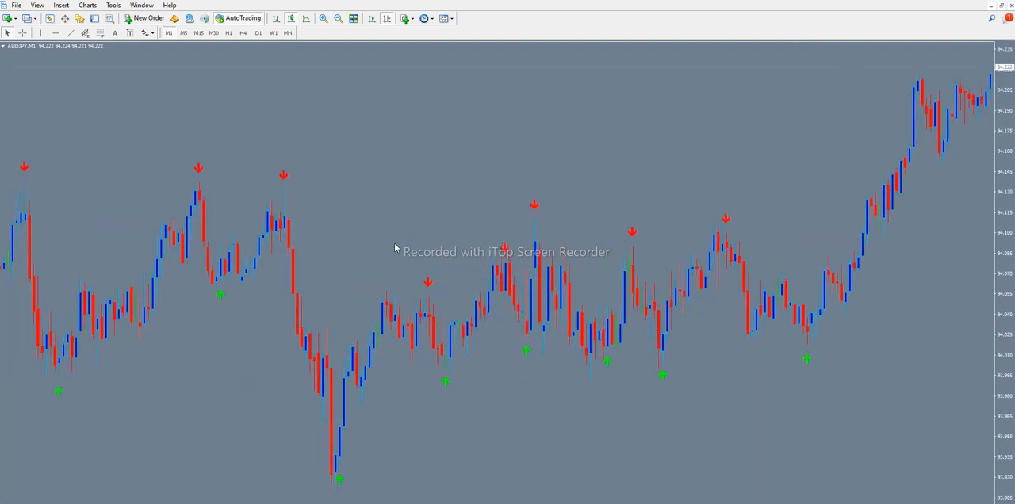
mouse_move(207, 352)
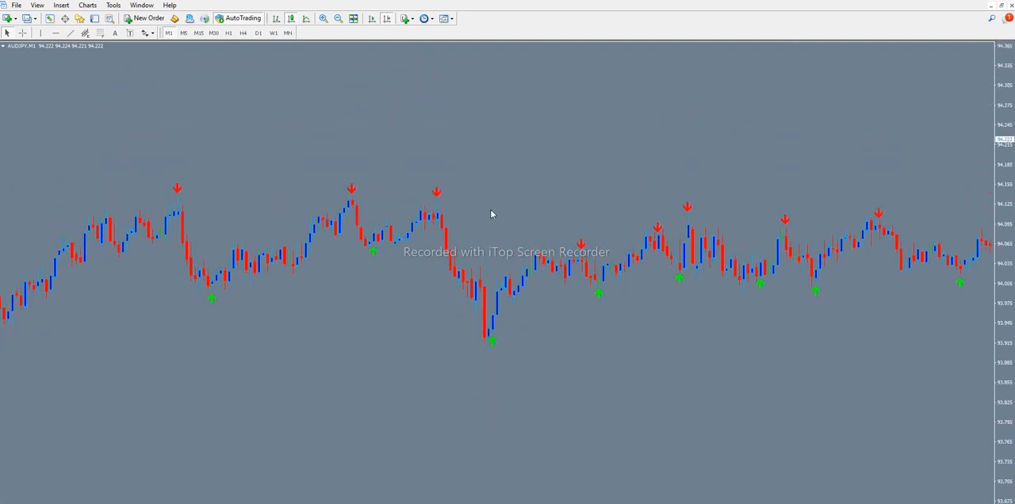
mouse_move(366, 302)
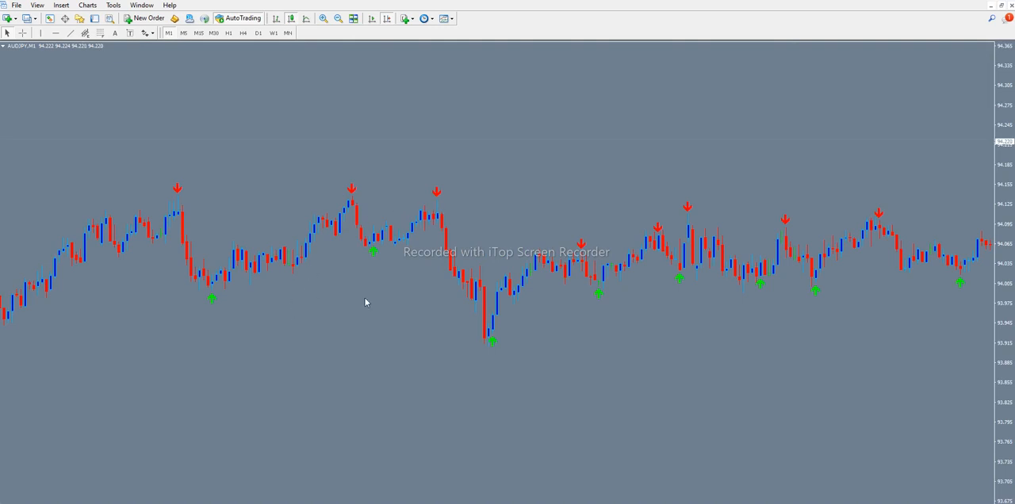
mouse_move(192, 348)
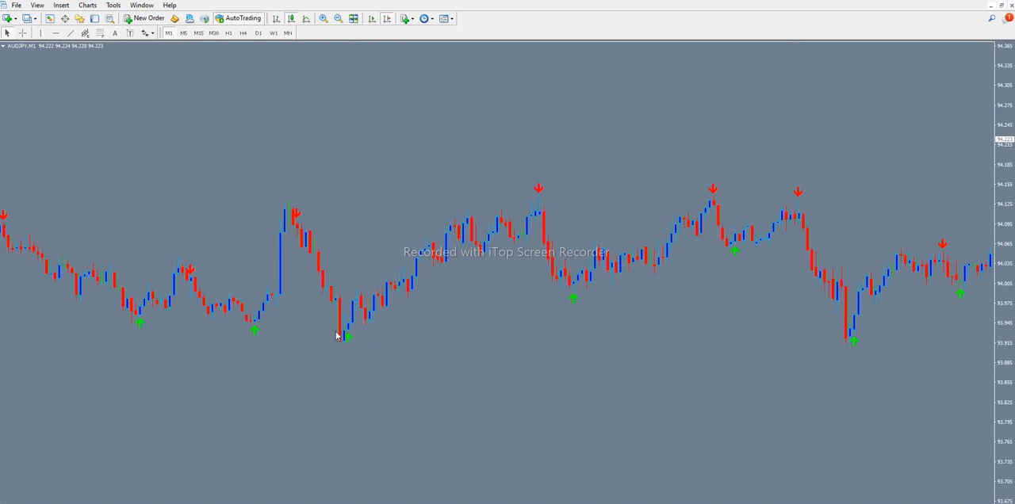
Scroll the AUDJPY M5 chart through history, then jump back to the latest bars
scroll(right, 3)
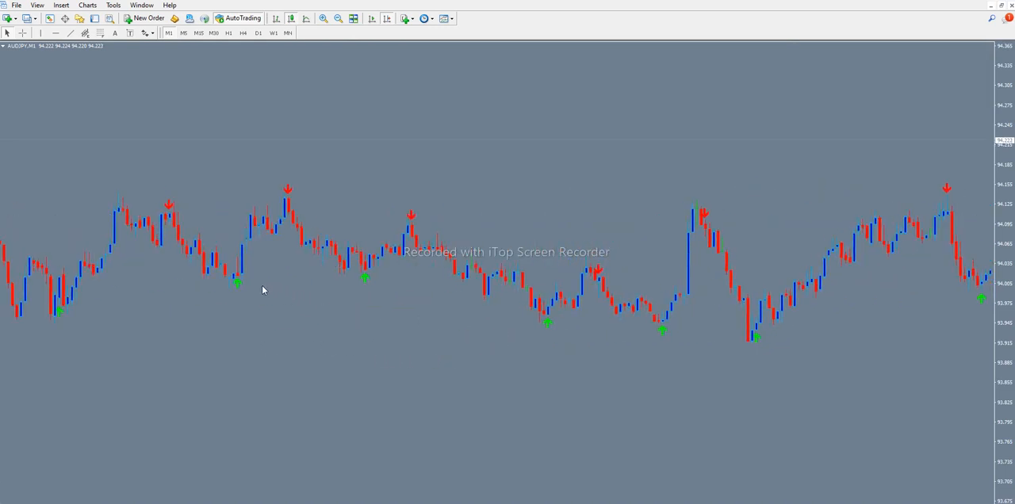
mouse_move(244, 281)
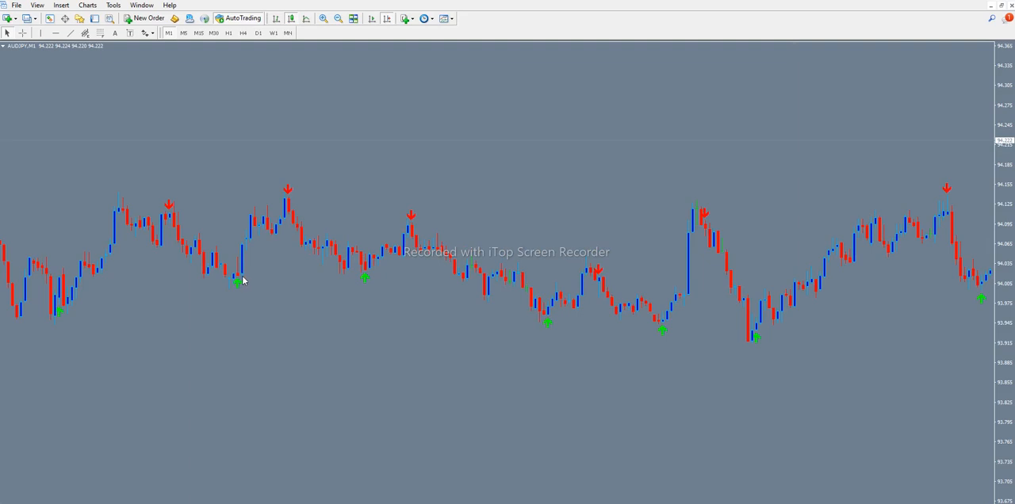
mouse_move(175, 221)
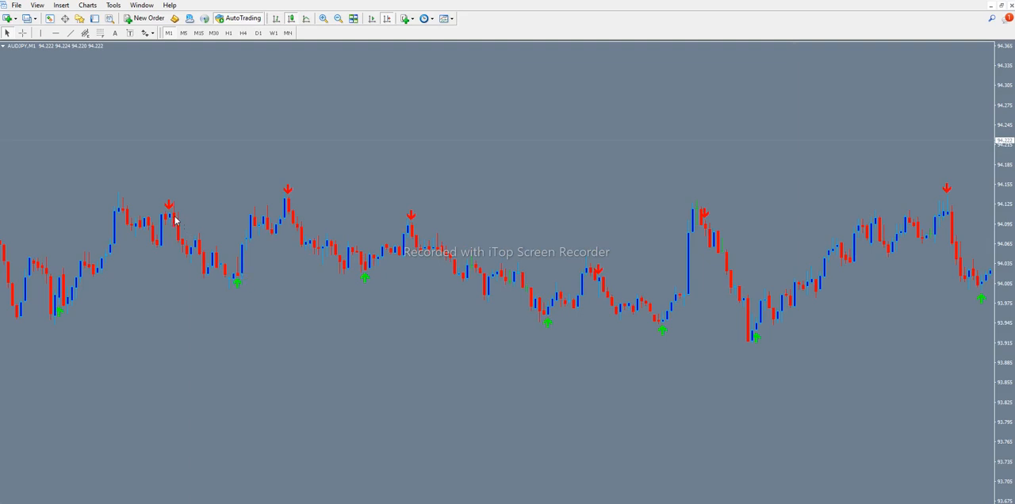
mouse_move(177, 203)
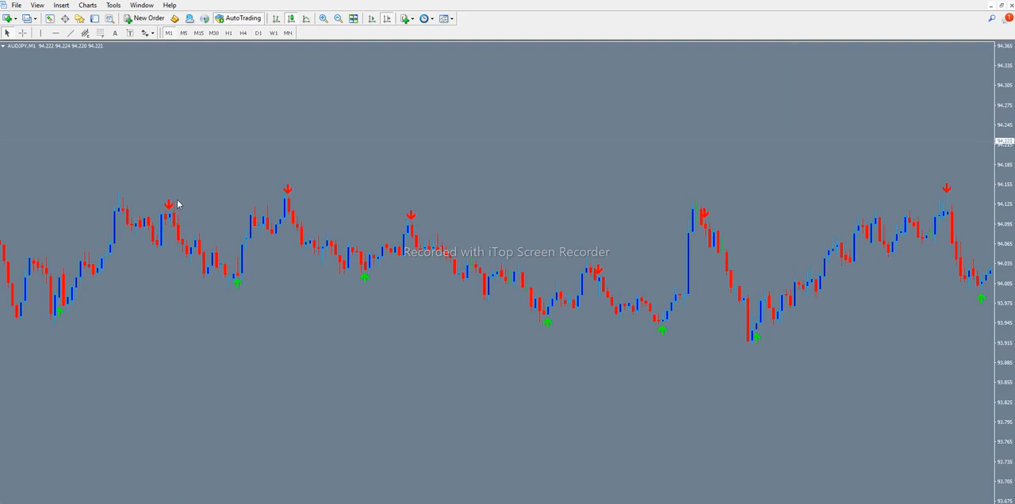
mouse_move(182, 224)
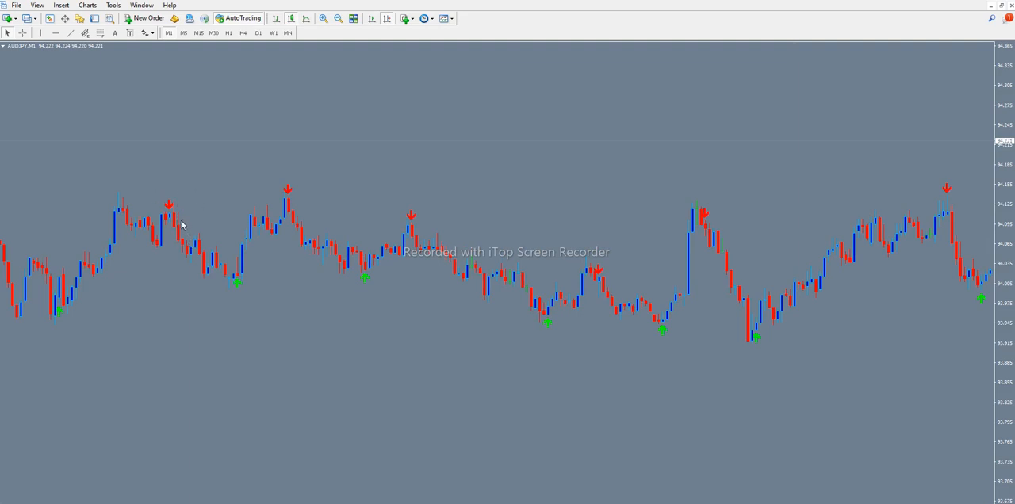
mouse_move(184, 210)
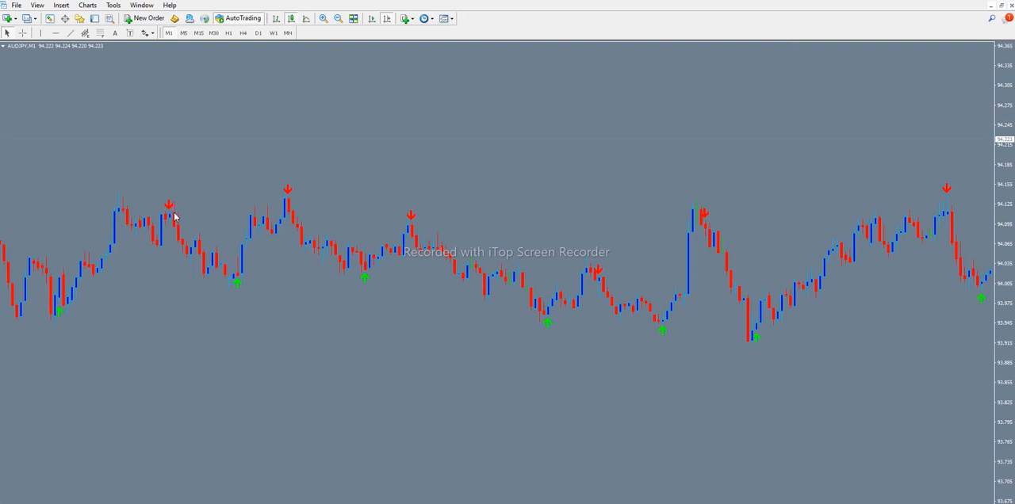
mouse_move(176, 221)
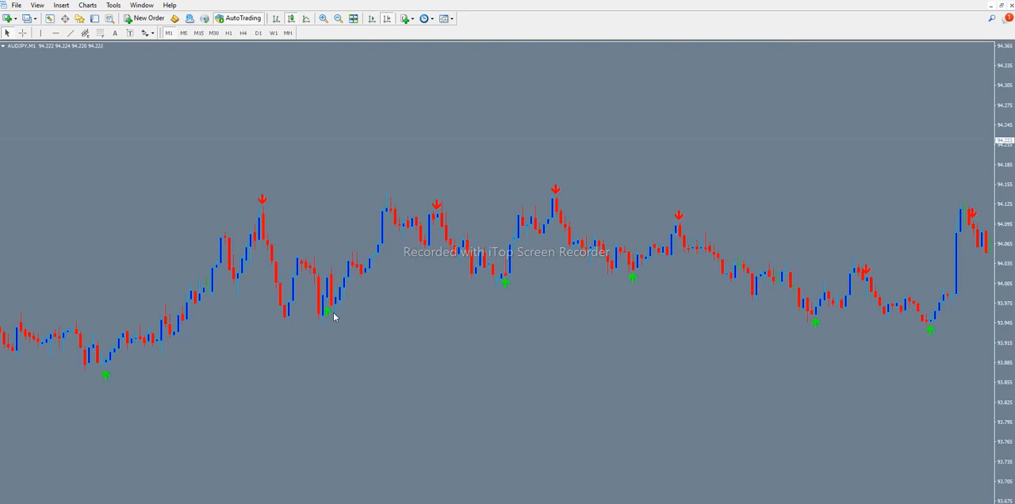
mouse_move(219, 343)
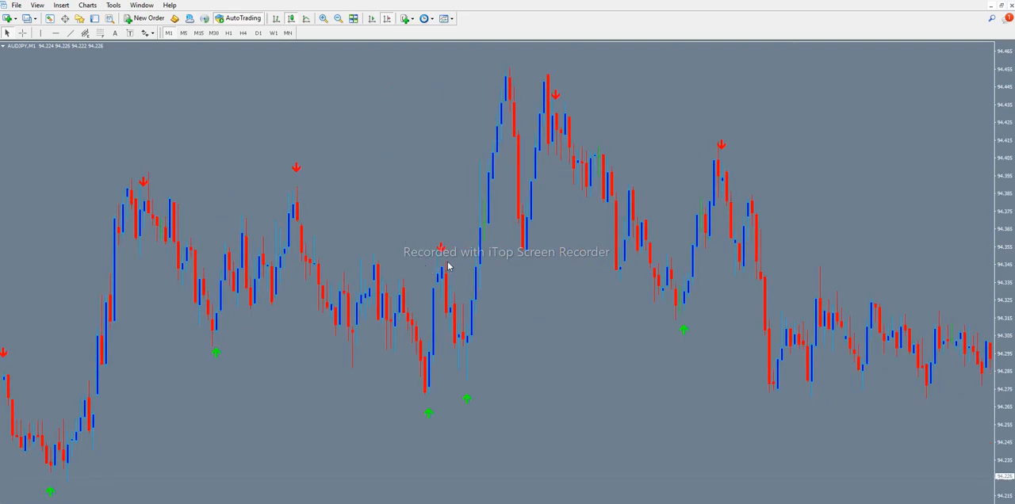
mouse_move(456, 276)
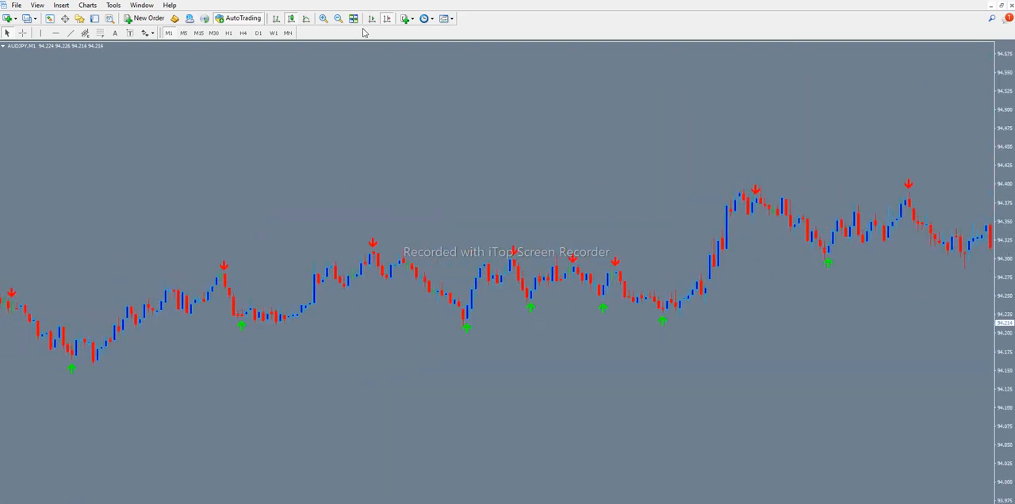
mouse_move(183, 33)
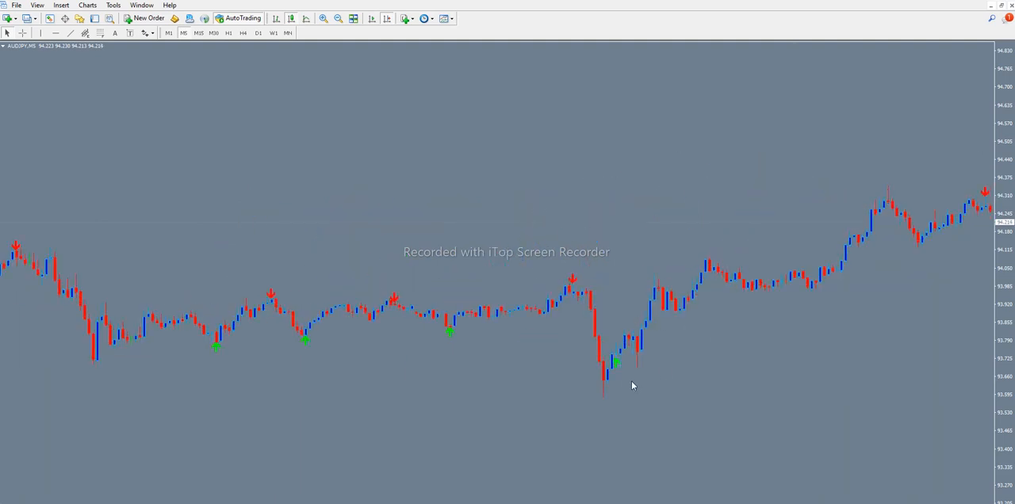
mouse_move(628, 356)
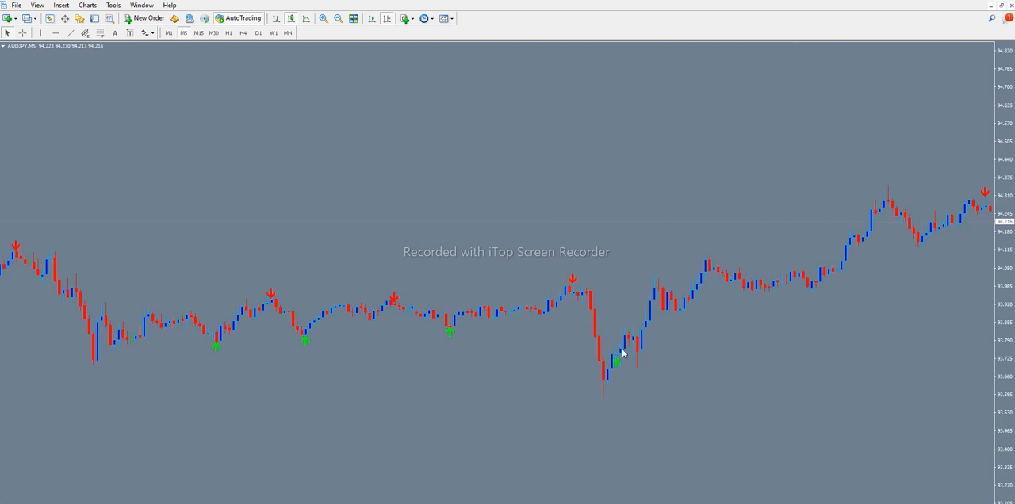
mouse_move(628, 365)
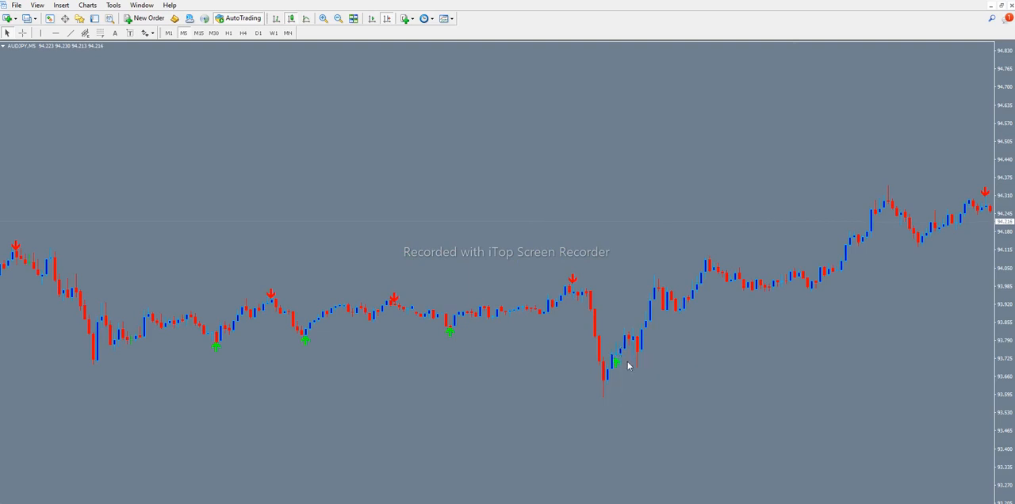
mouse_move(609, 330)
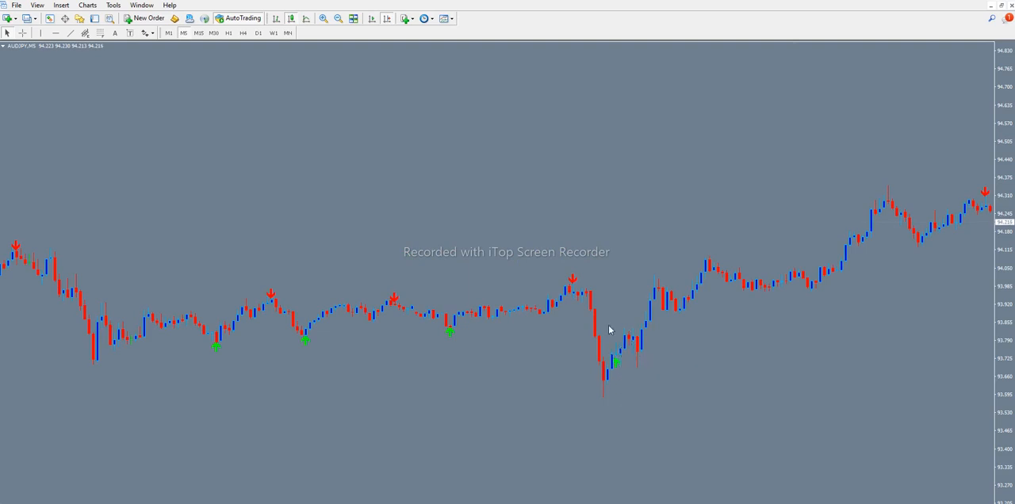
mouse_move(622, 374)
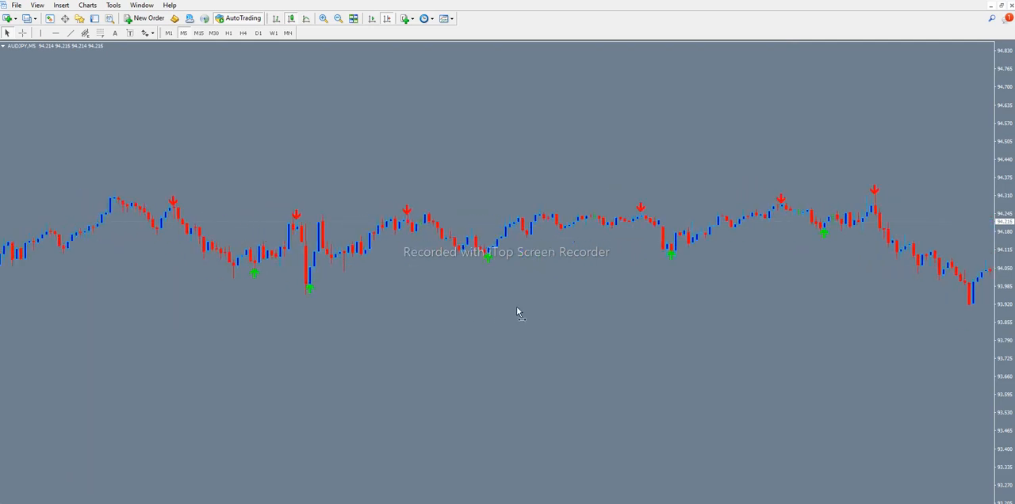
click(324, 18)
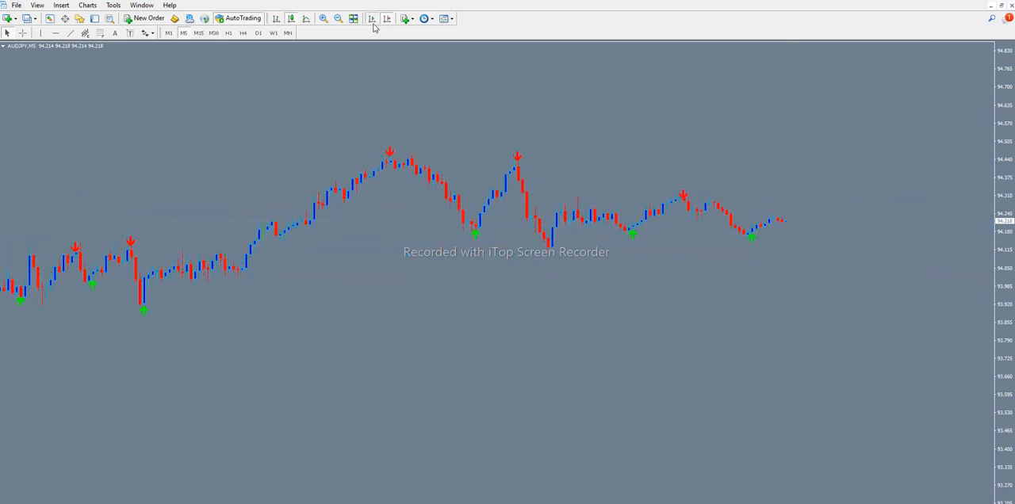
mouse_move(190, 65)
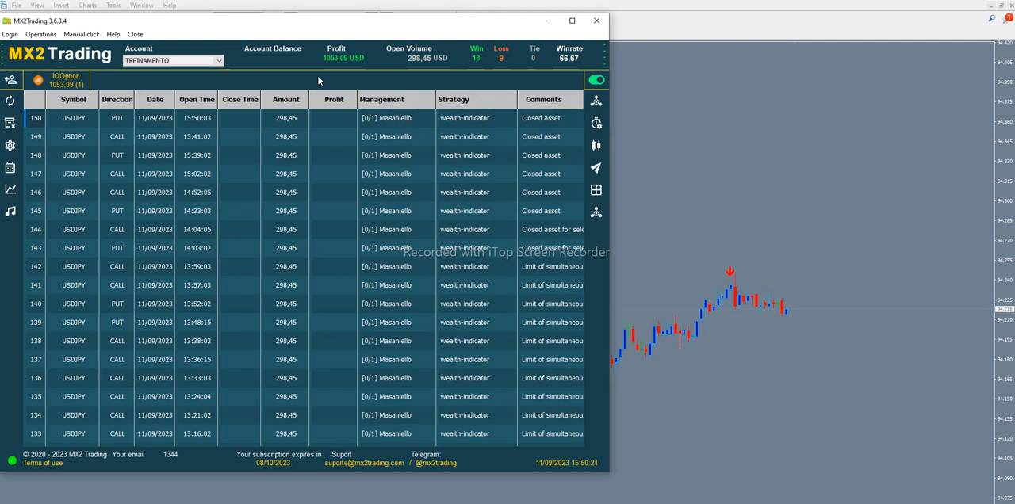
mouse_move(329, 178)
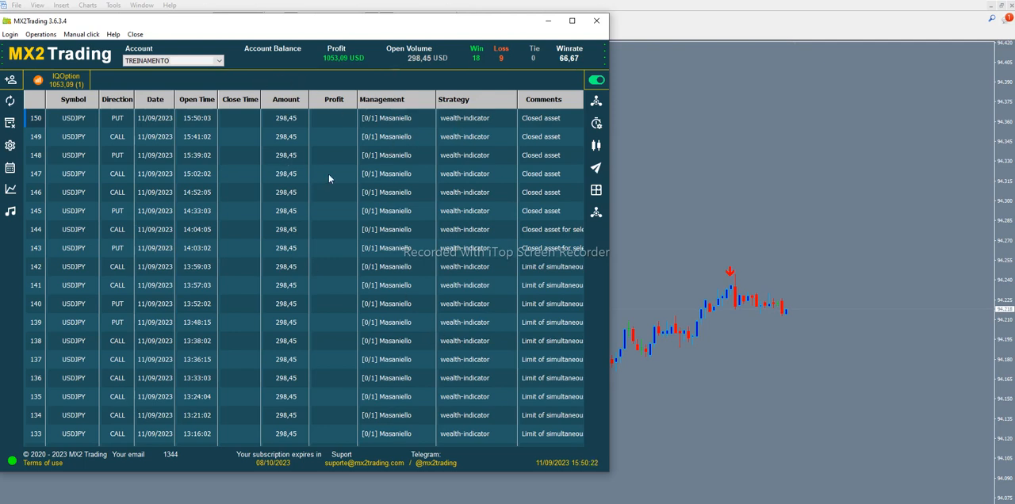
mouse_move(321, 270)
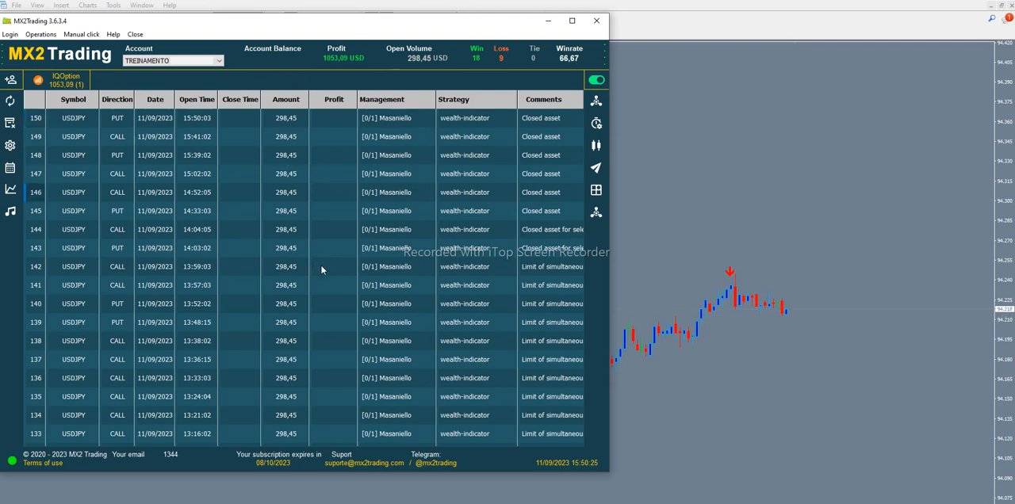
Scroll the MX2 Trading operations table down to older USDJPY trades and profits
scroll(down, 3)
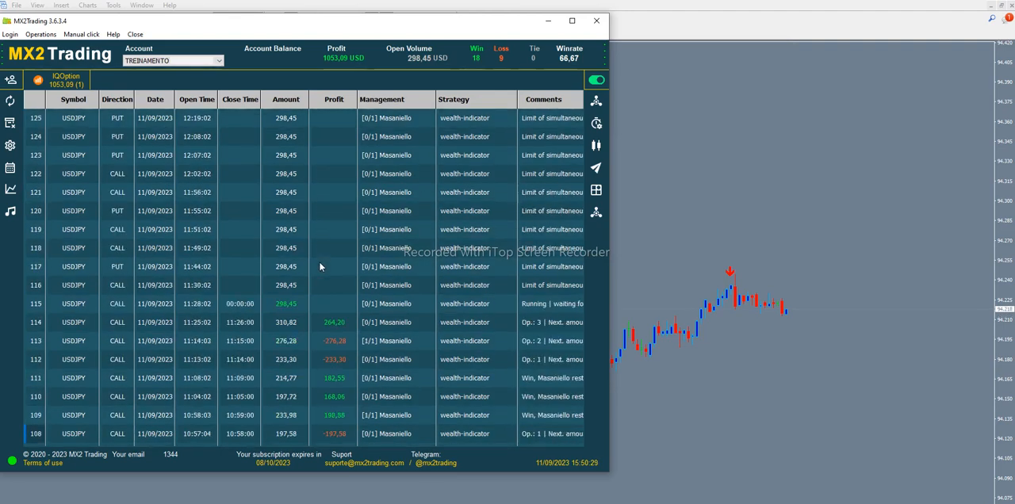
scroll(down, 3)
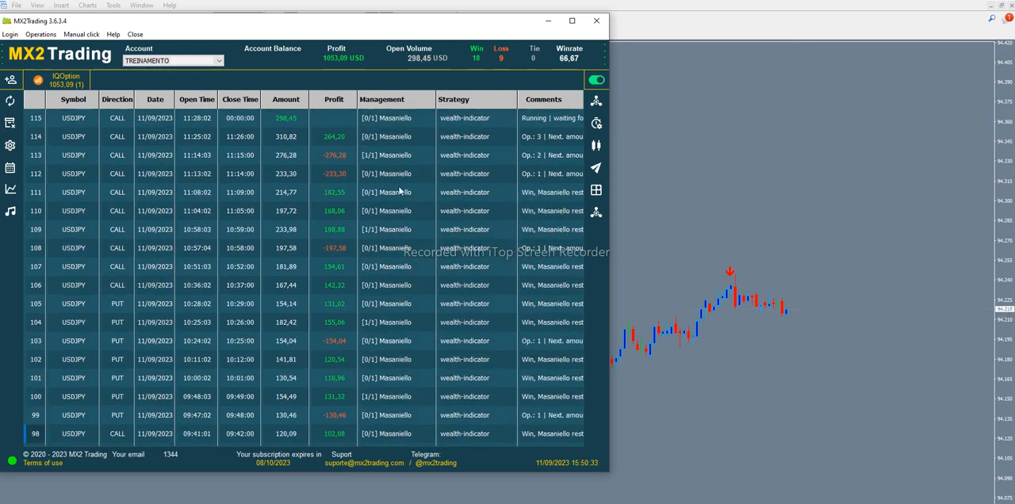
mouse_move(134, 167)
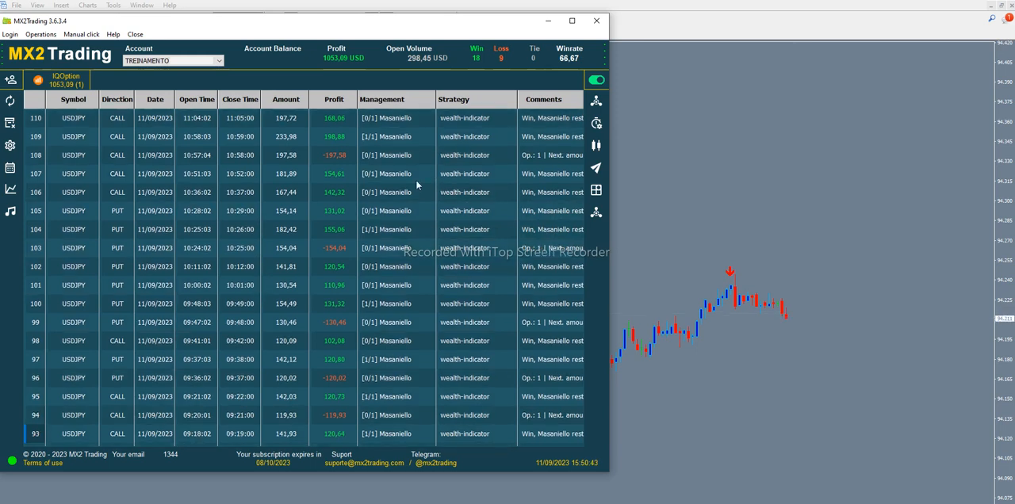
mouse_move(563, 227)
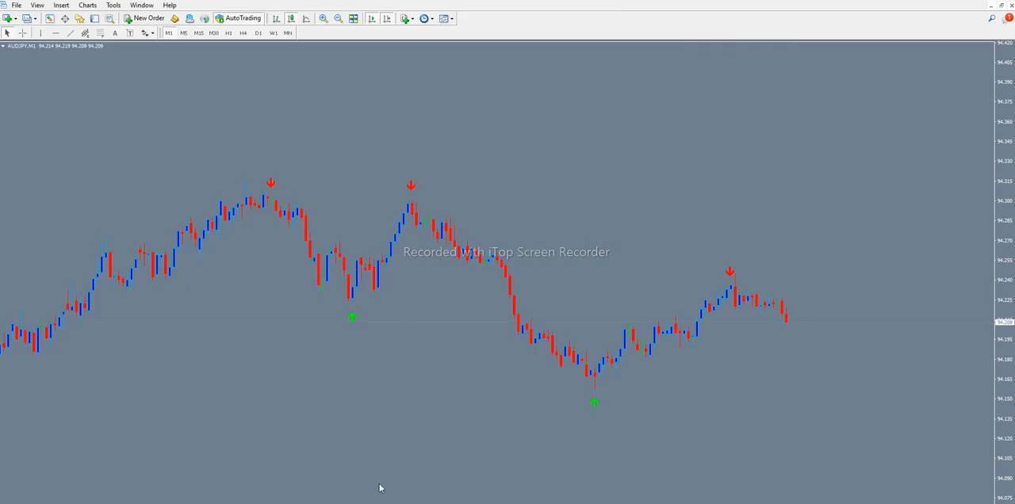
mouse_move(872, 337)
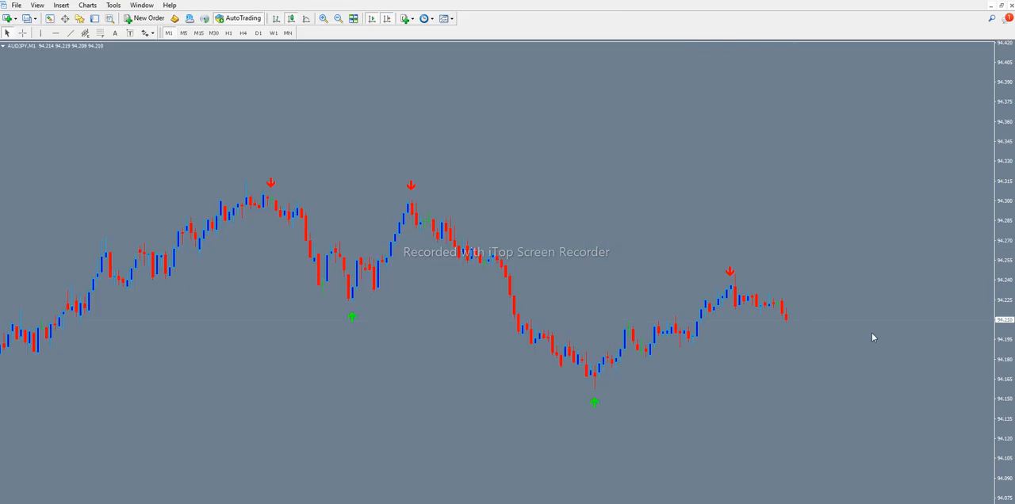
mouse_move(180, 185)
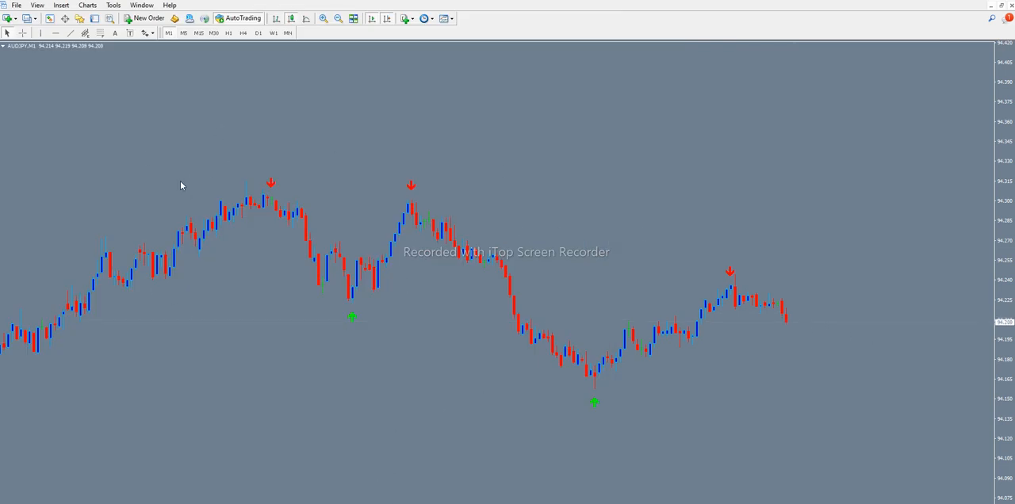
mouse_move(628, 279)
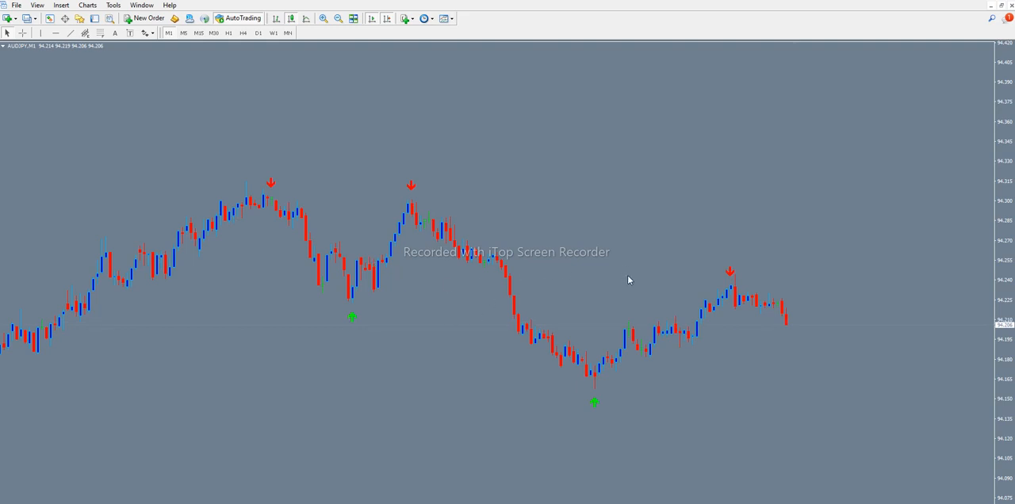
mouse_move(782, 391)
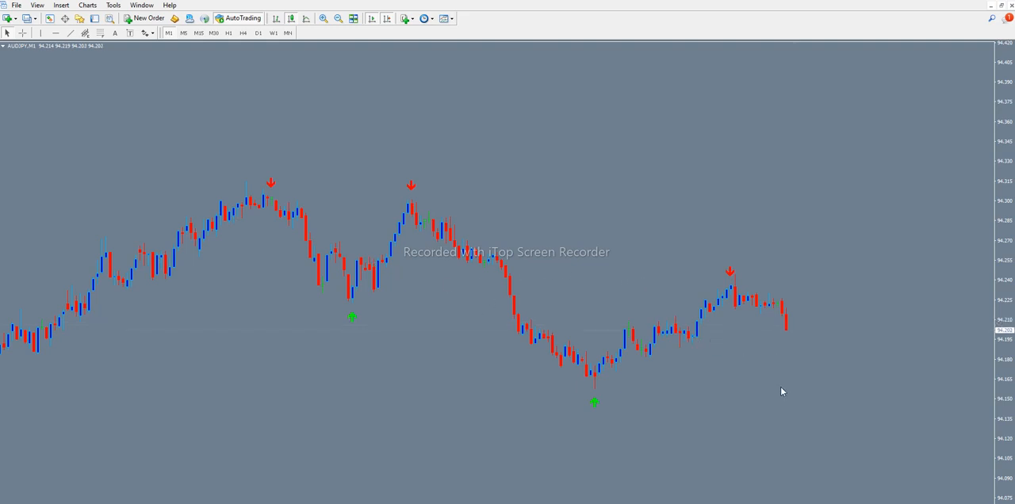
mouse_move(674, 405)
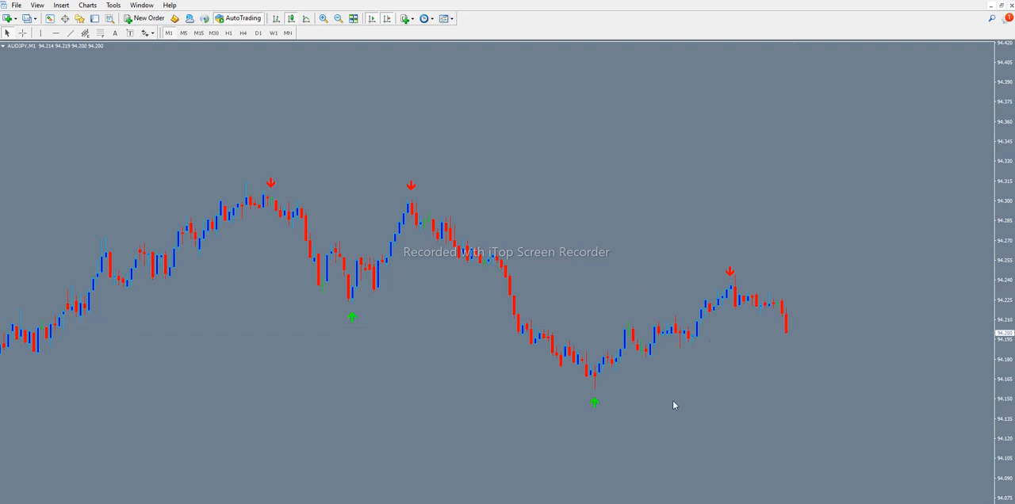
mouse_move(781, 326)
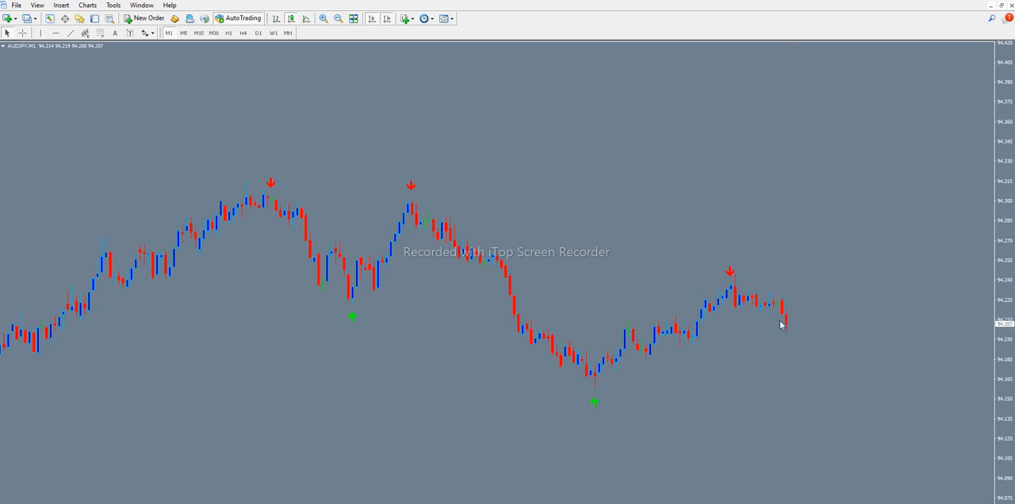
mouse_move(785, 295)
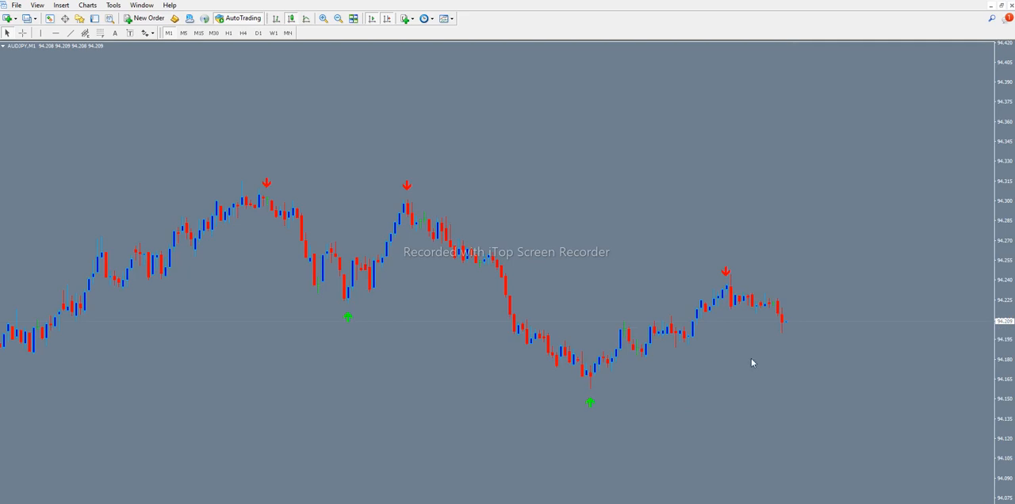
mouse_move(761, 369)
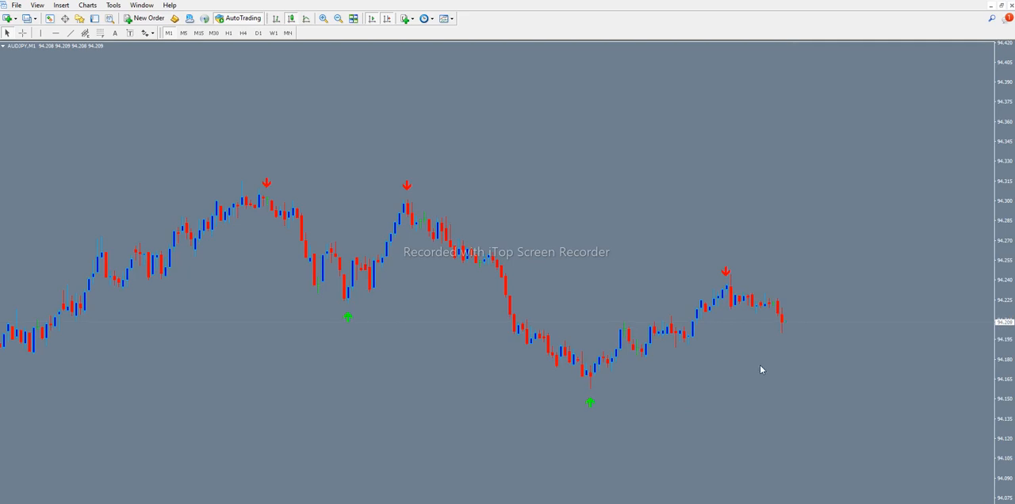
mouse_move(780, 376)
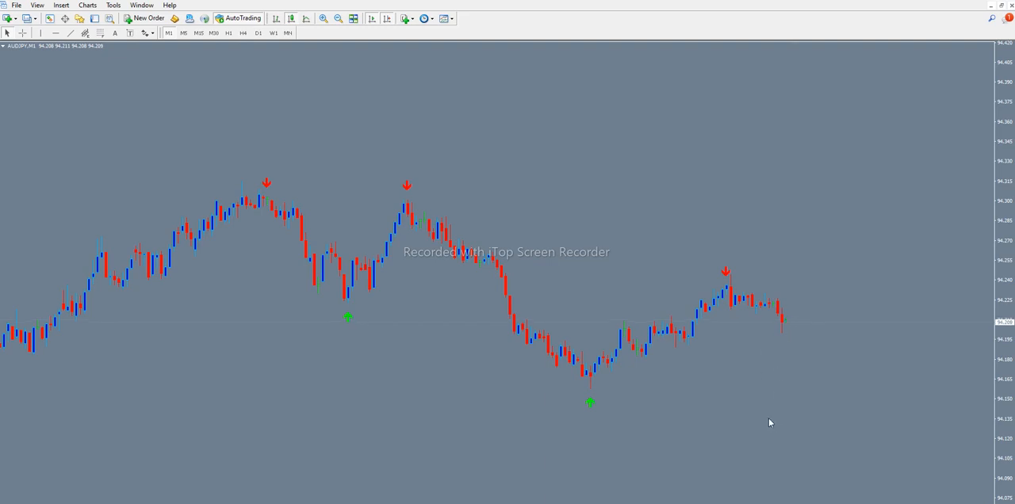
mouse_move(766, 427)
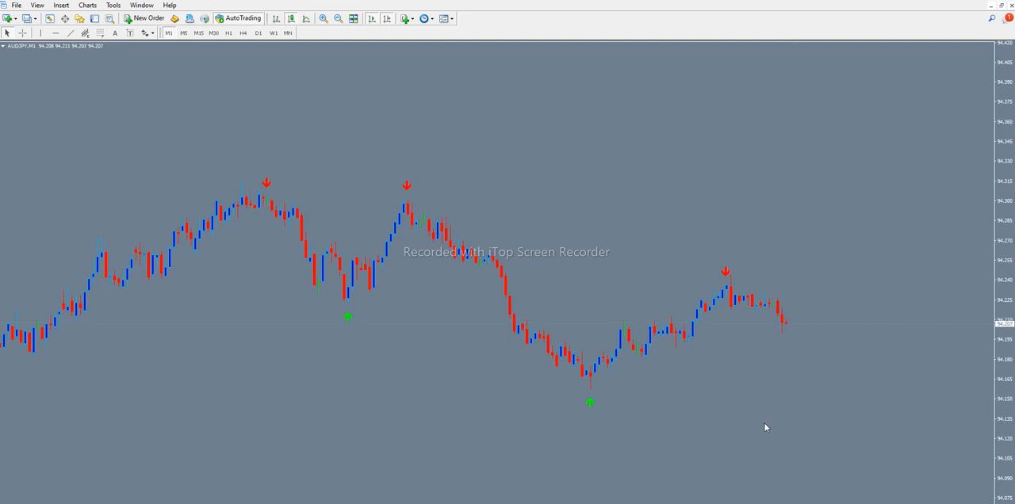
mouse_move(360, 217)
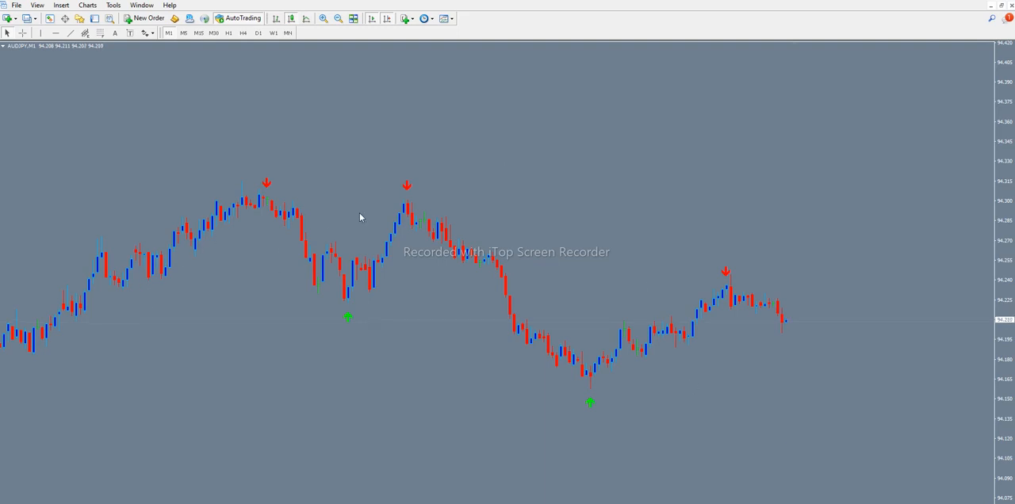
mouse_move(340, 415)
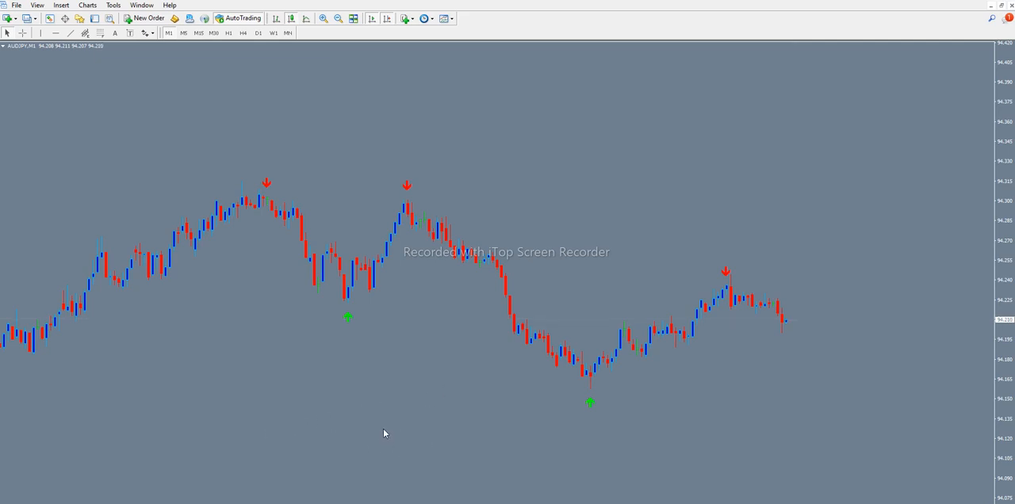
mouse_move(382, 437)
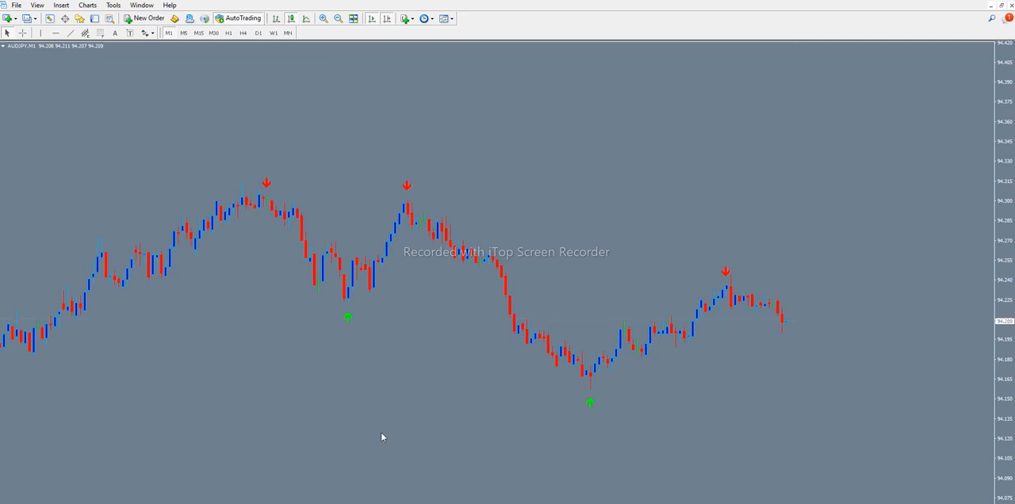
mouse_move(733, 429)
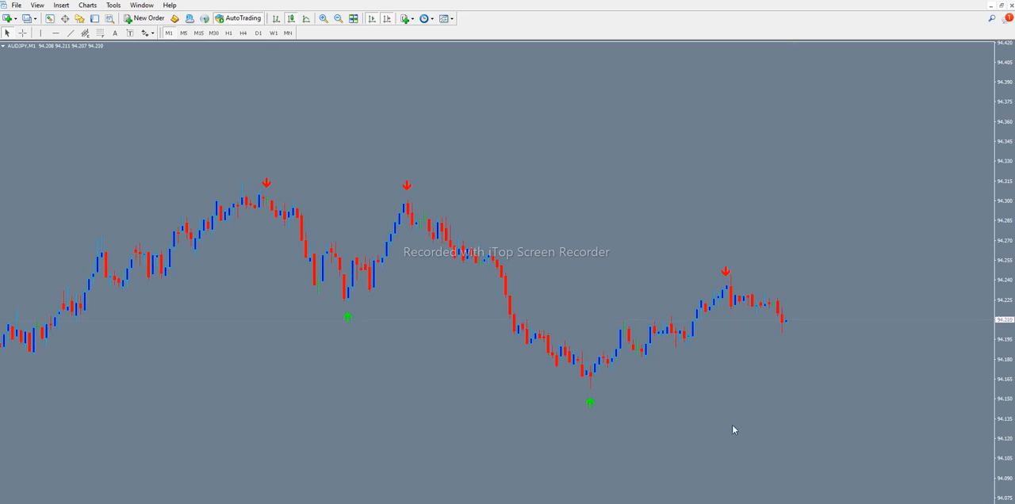
mouse_move(779, 418)
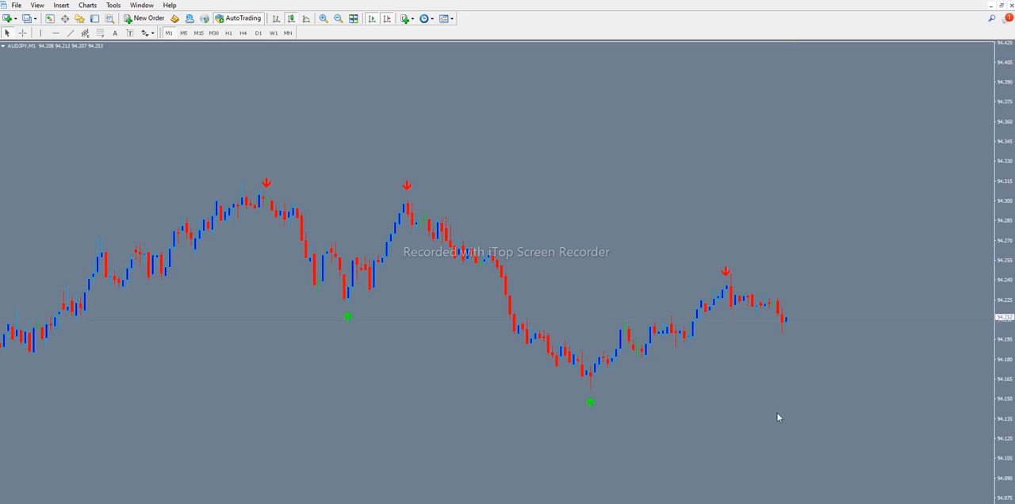
mouse_move(766, 429)
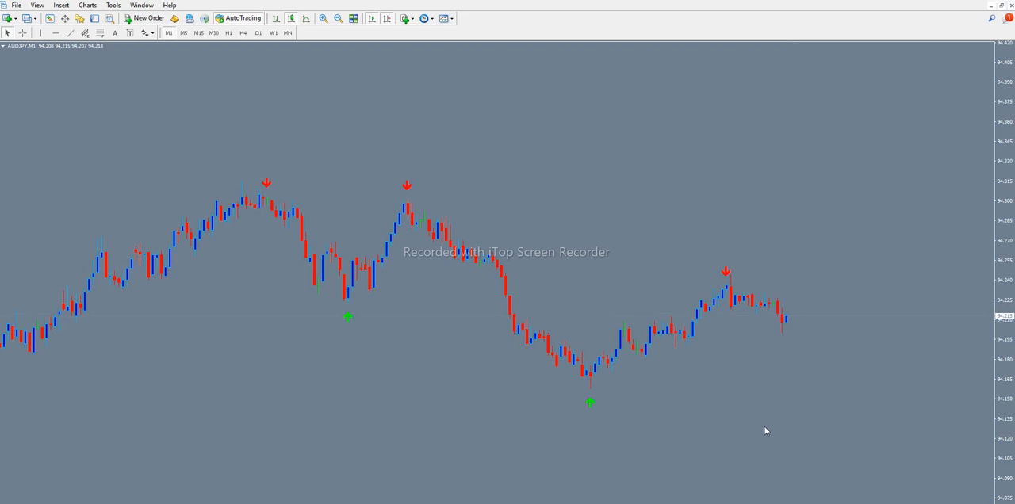
mouse_move(771, 430)
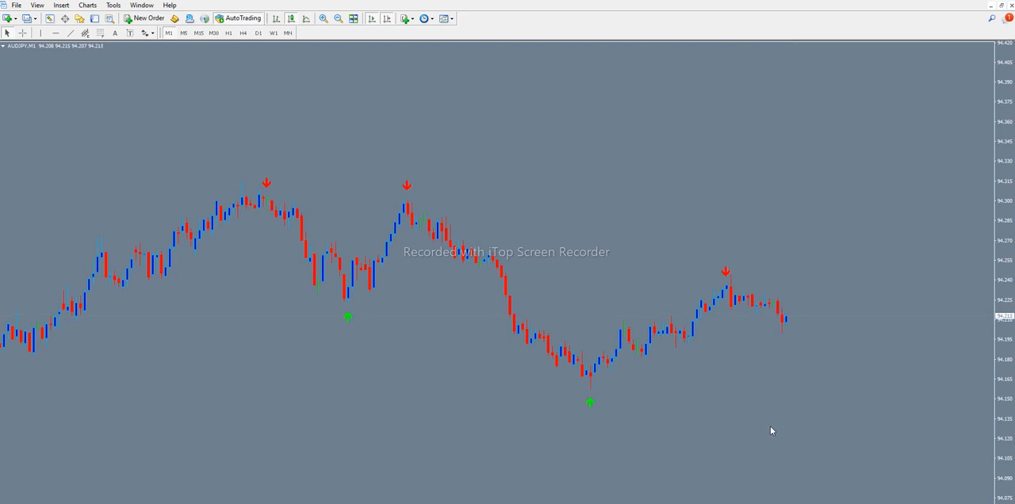
mouse_move(769, 435)
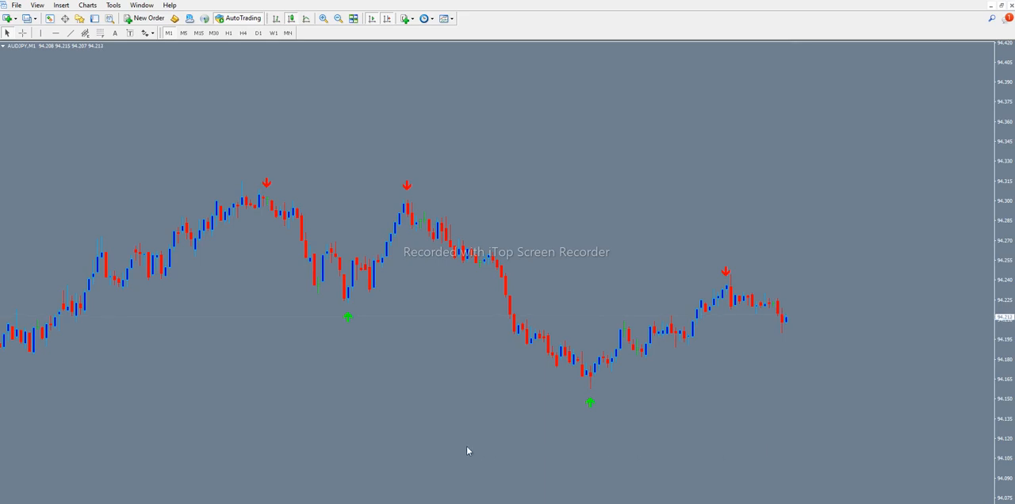
mouse_move(486, 441)
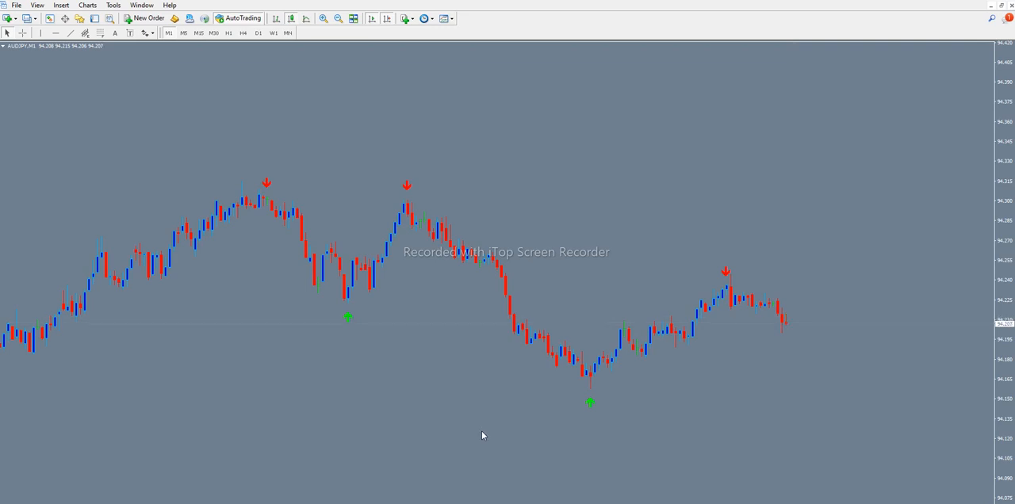
mouse_move(499, 424)
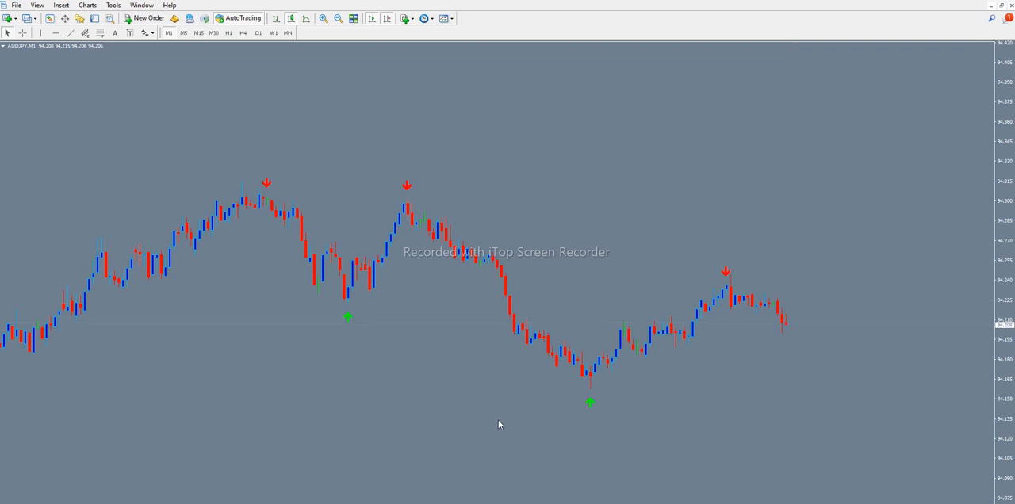
mouse_move(345, 360)
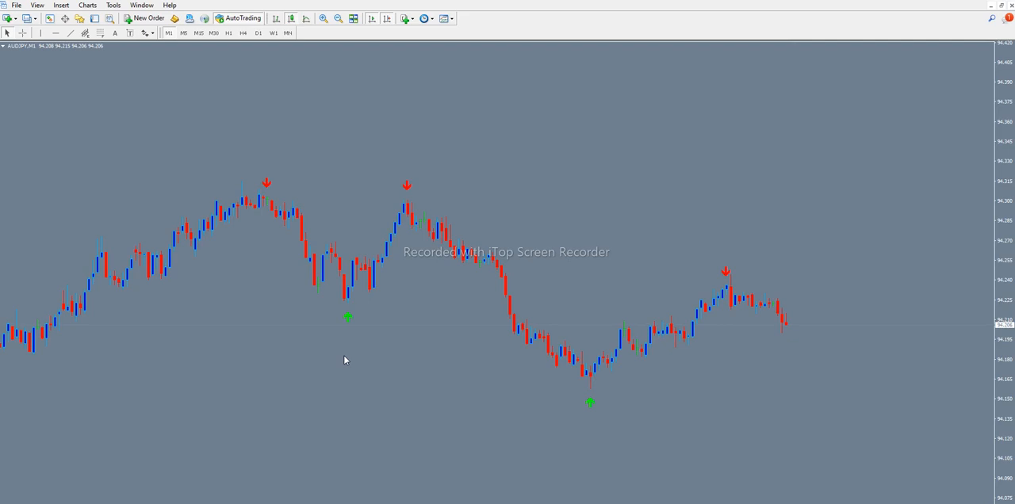
mouse_move(551, 445)
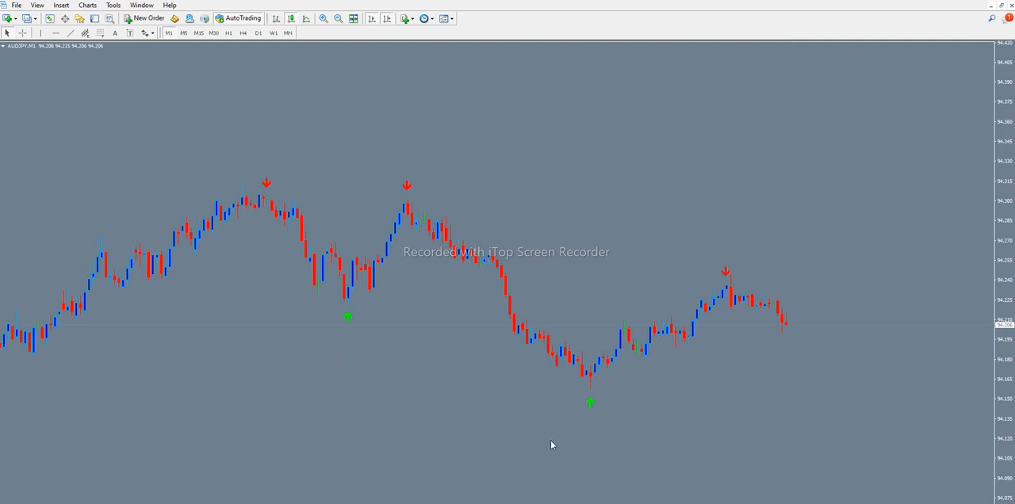
mouse_move(450, 437)
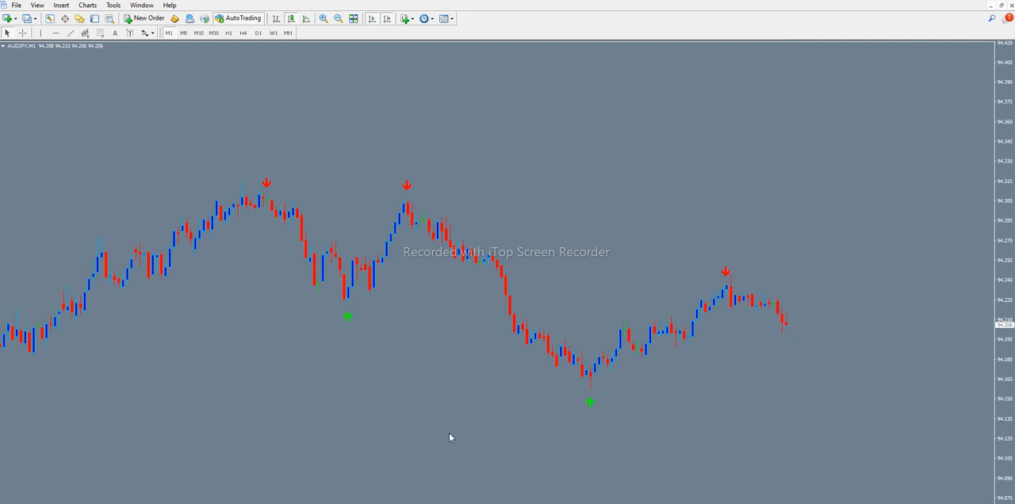
mouse_move(486, 416)
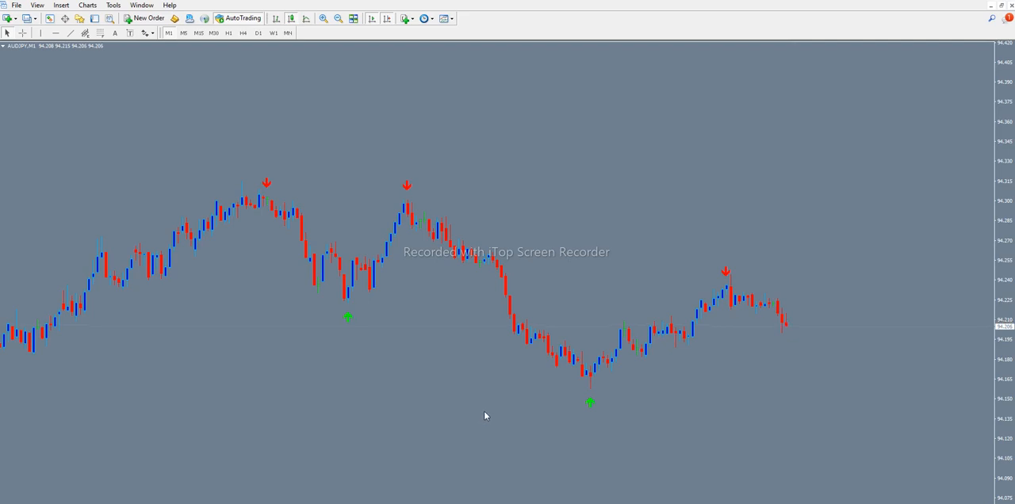
mouse_move(508, 415)
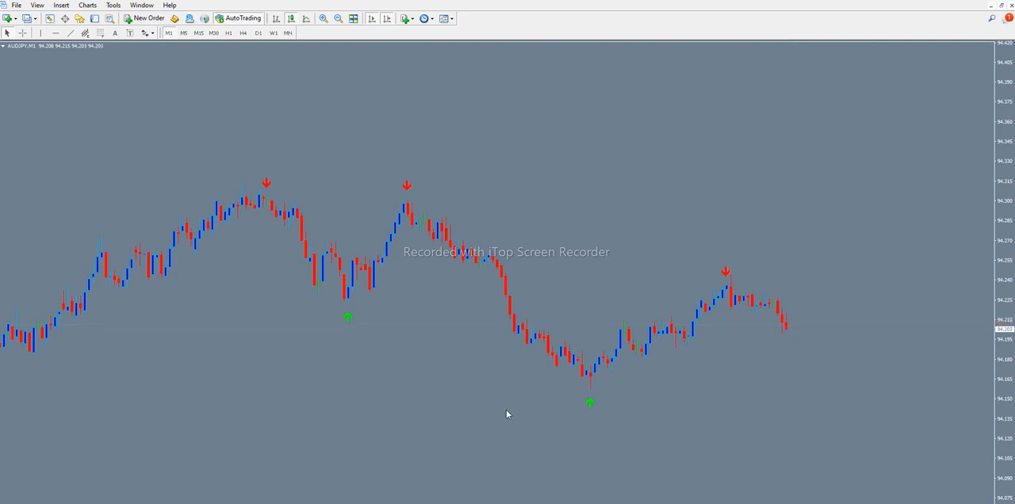
mouse_move(744, 425)
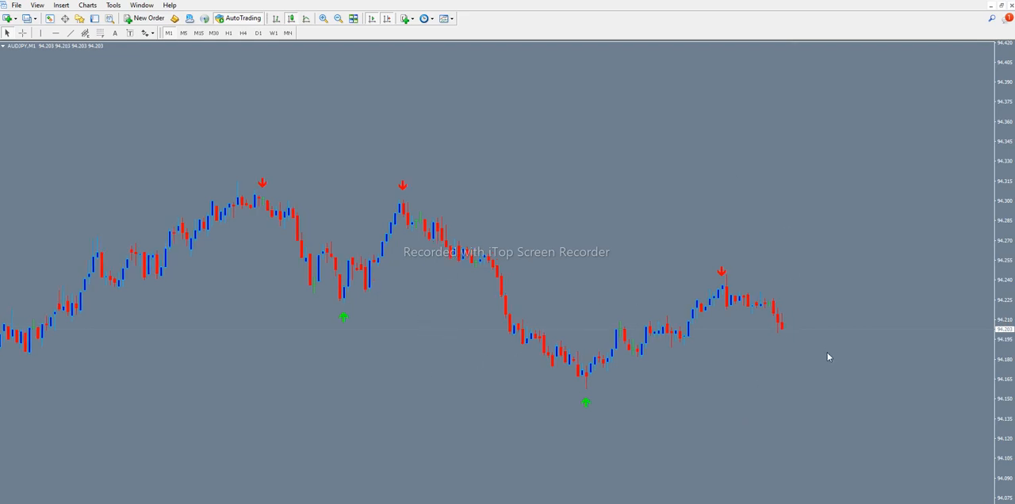
mouse_move(785, 362)
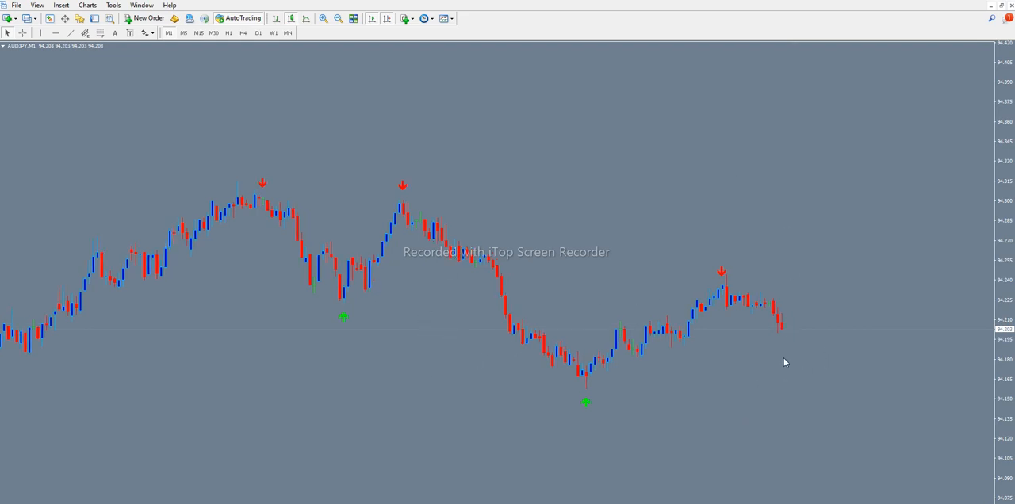
mouse_move(752, 421)
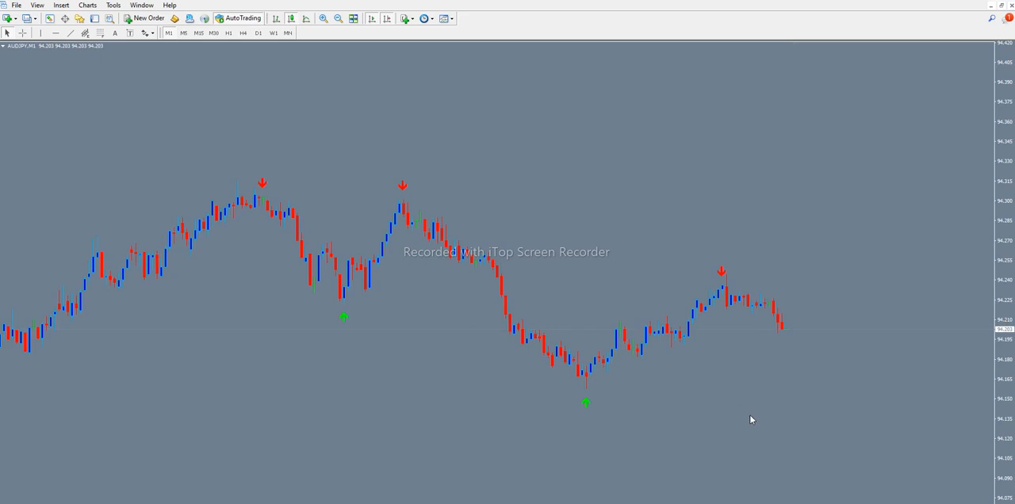
mouse_move(831, 452)
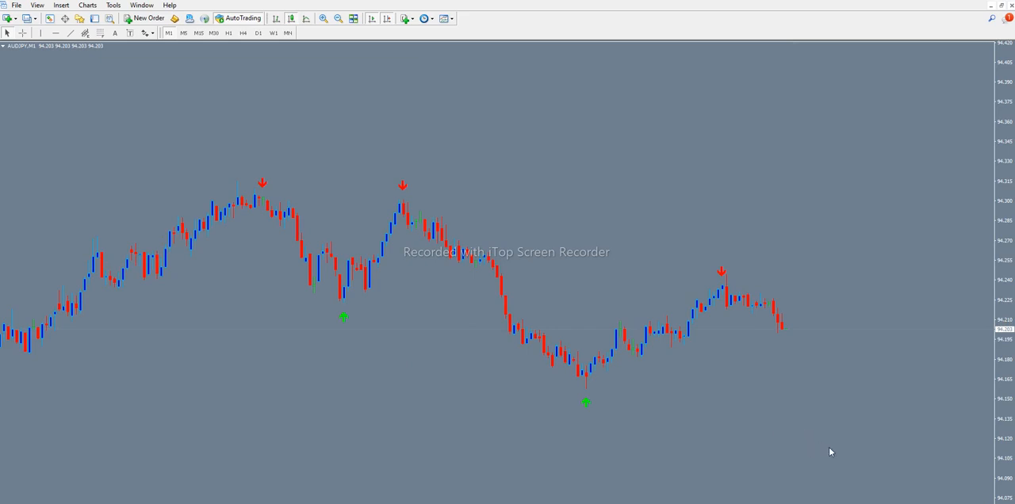
mouse_move(778, 439)
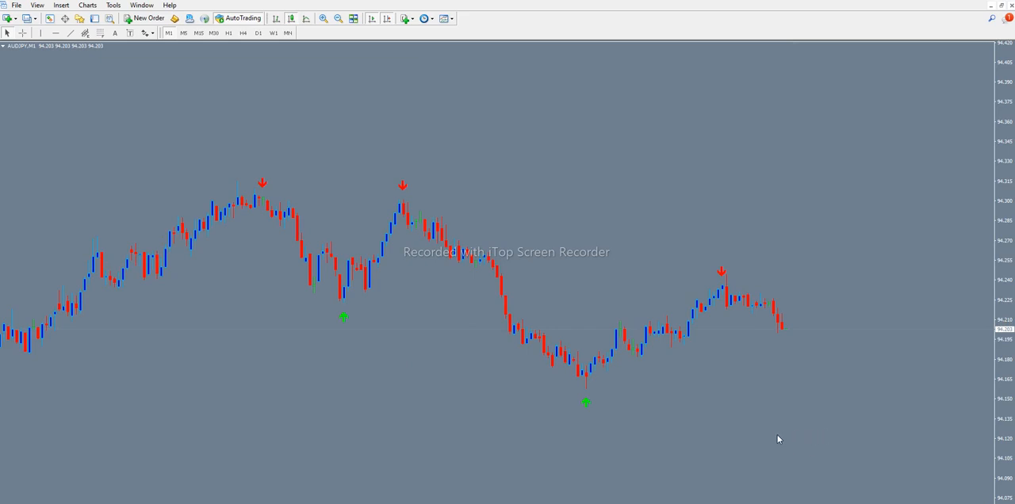
mouse_move(810, 439)
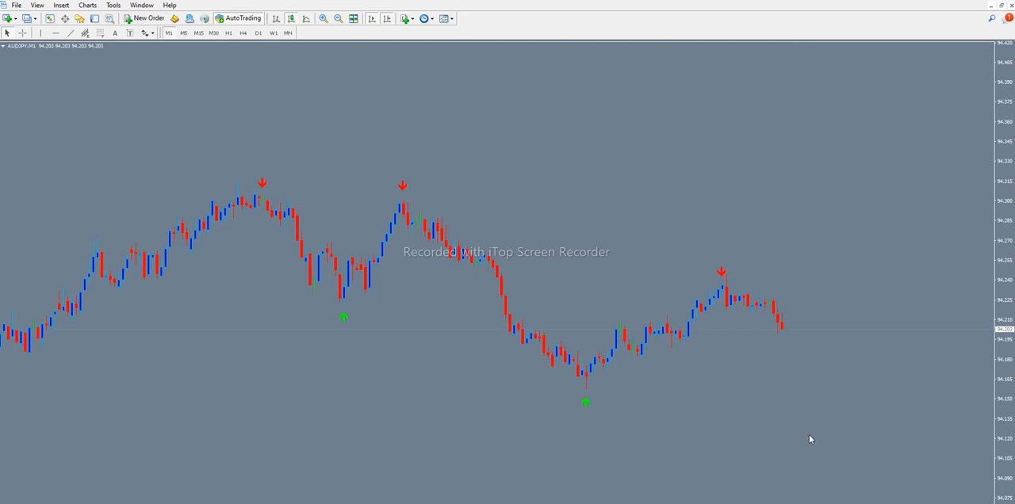
mouse_move(814, 494)
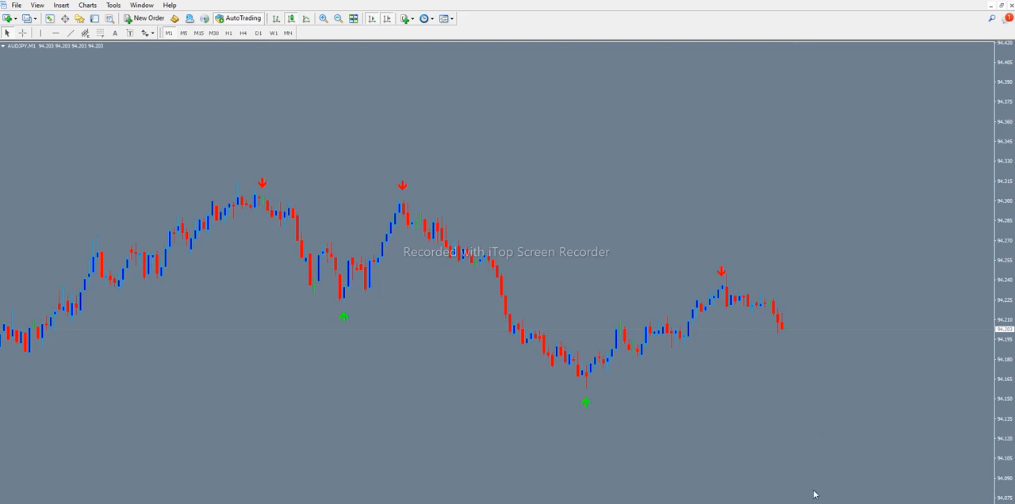